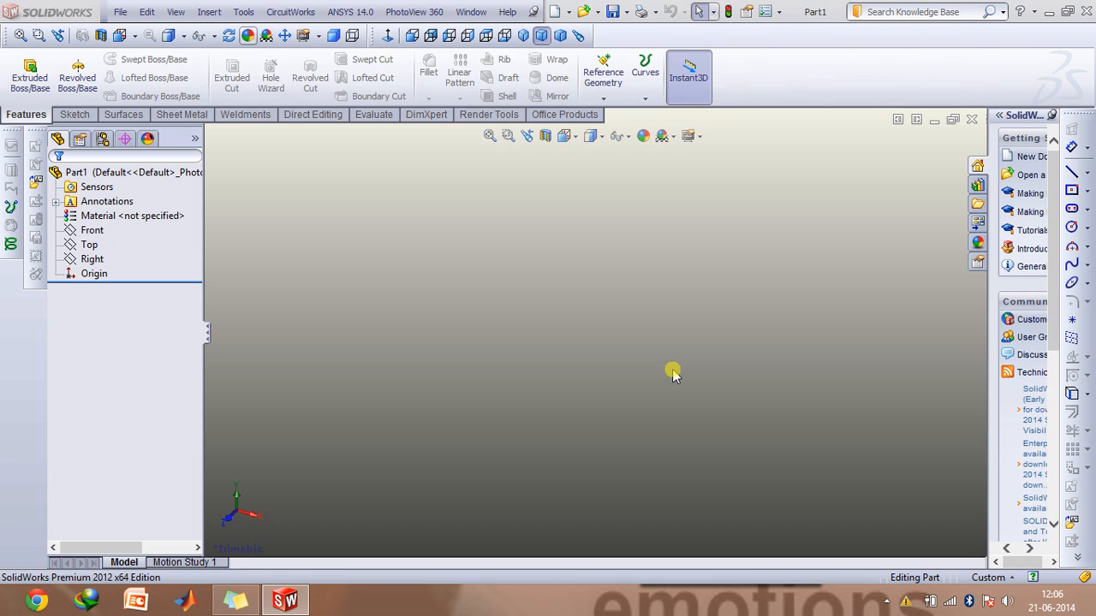
mouse_move(123, 263)
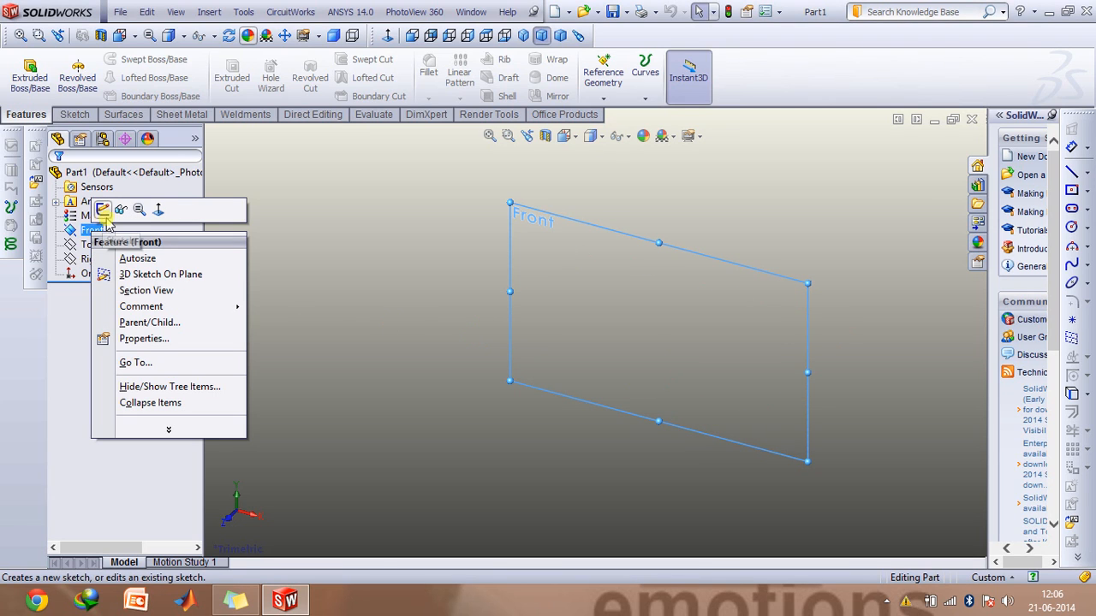
mouse_move(119, 208)
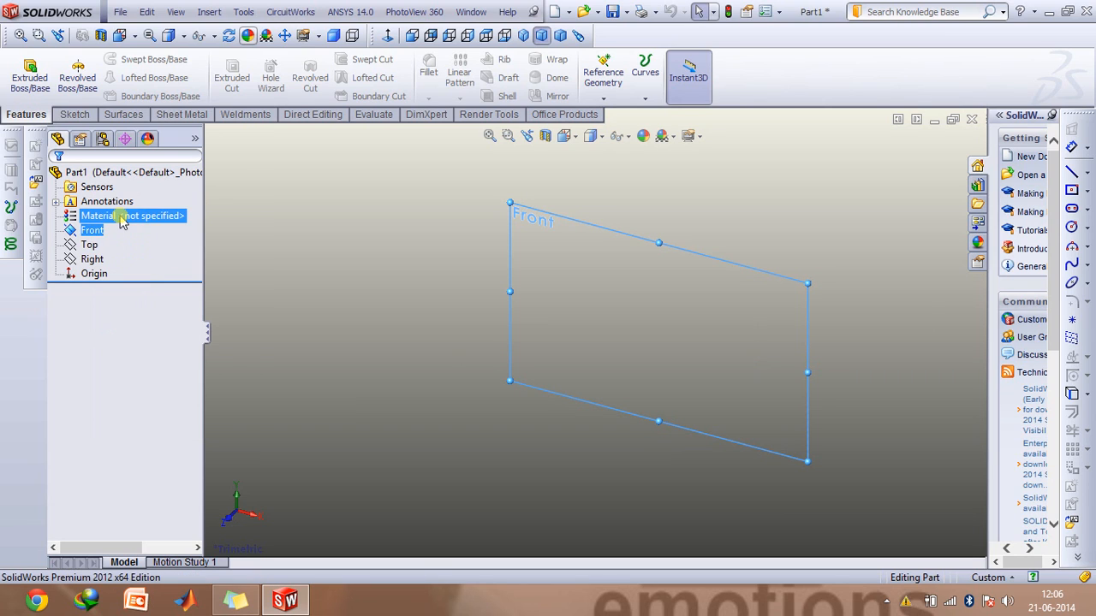
Step: Start a sketch on the Front plane and reach the Sketch Tools menu for a picture
click(92, 230)
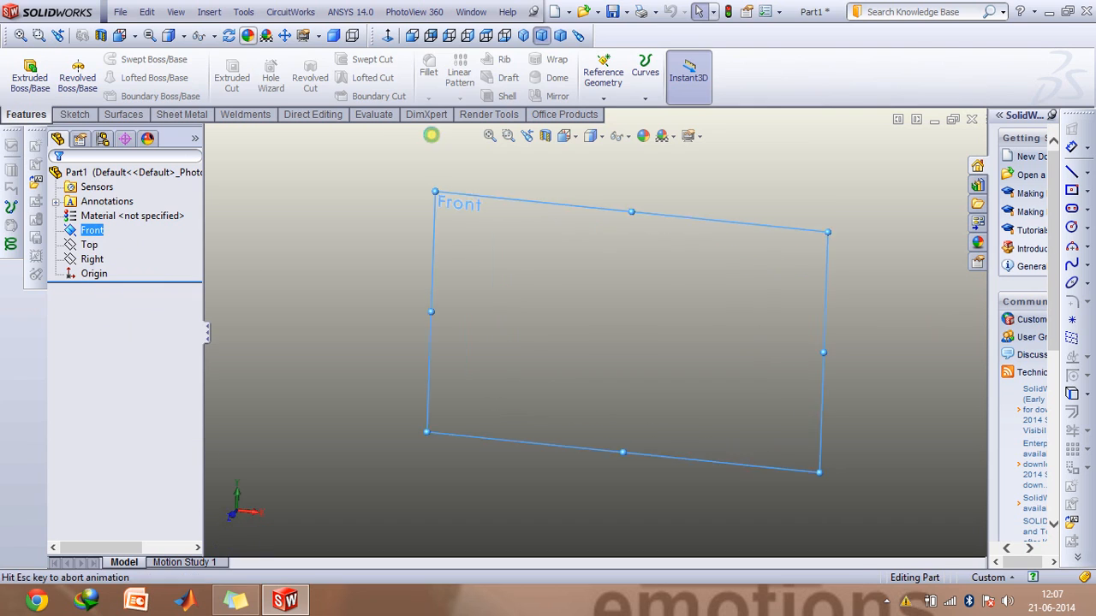
click(243, 11)
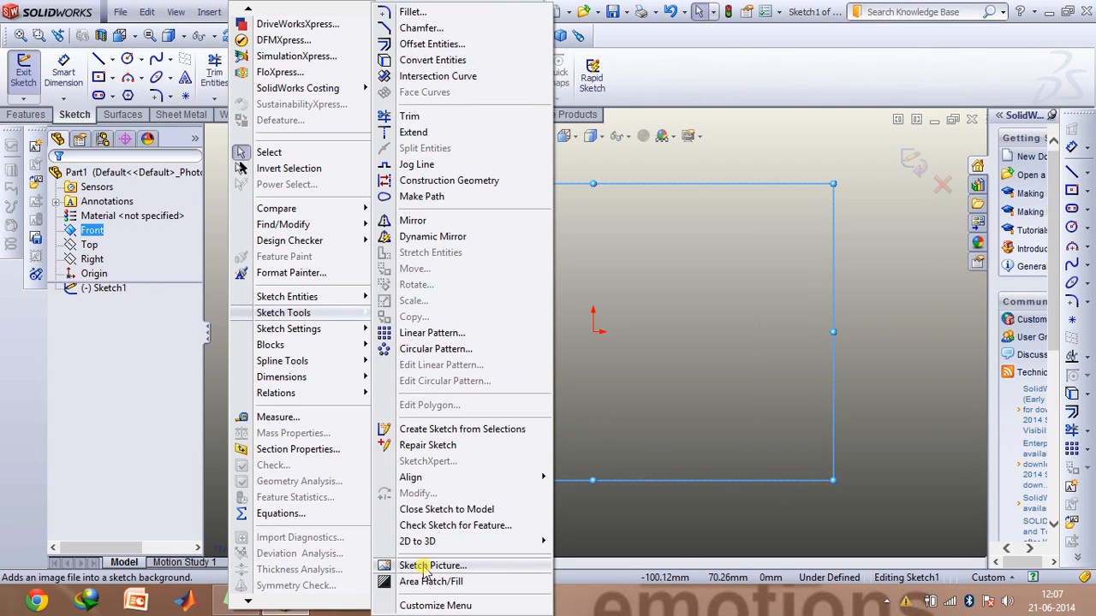
Step: Insert the Lexus logo JPG from the desktop as a Sketch Picture
click(431, 565)
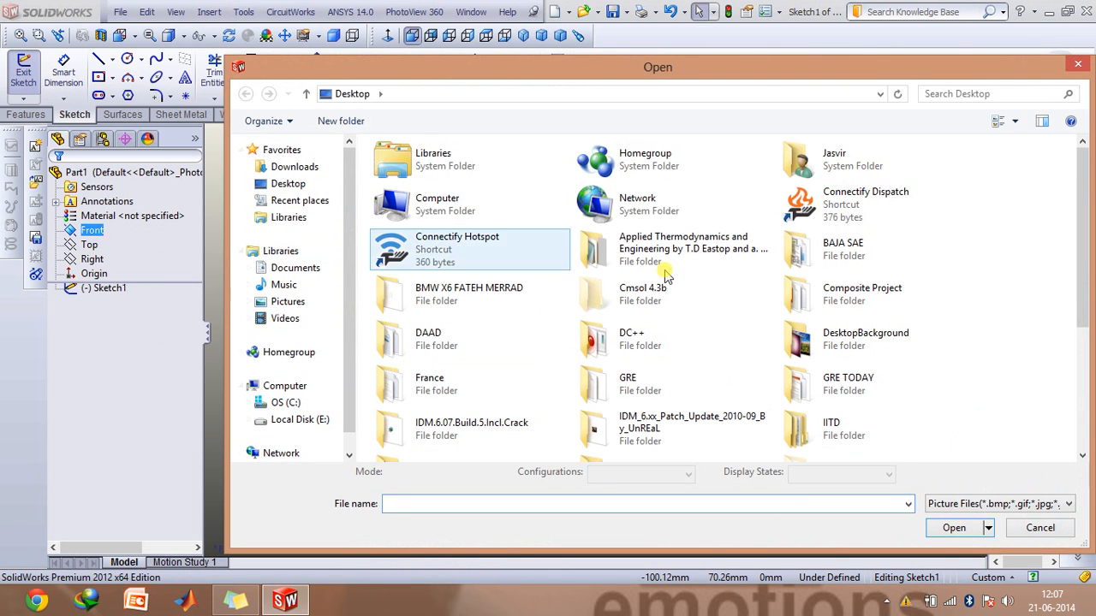
scroll(down, 3)
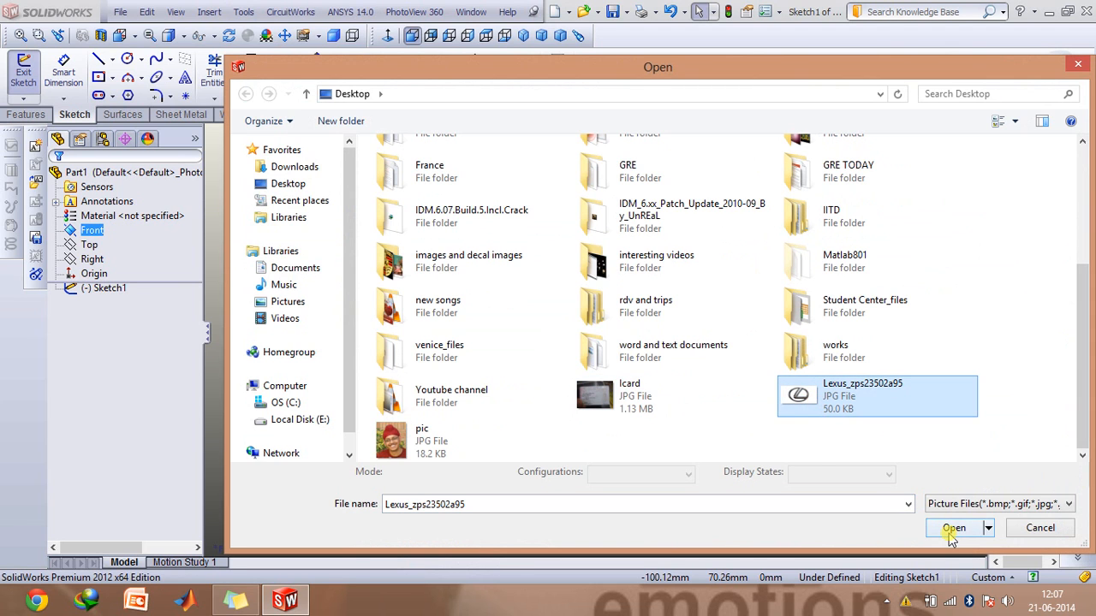
click(954, 527)
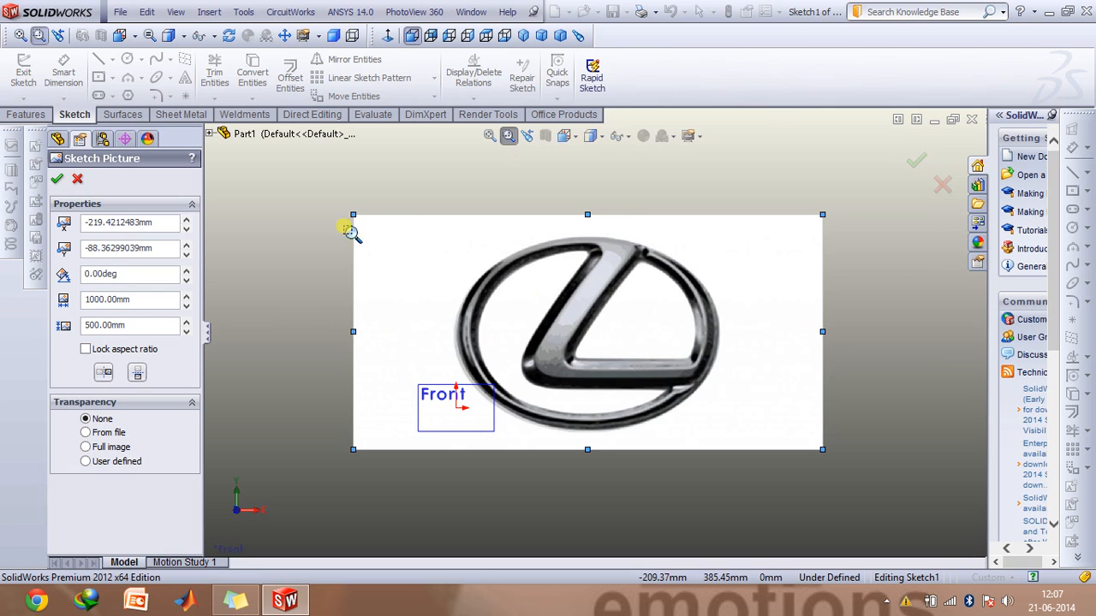
Step: Sketch a centre rectangle at the origin dimensioned 1000 by 500
click(506, 135)
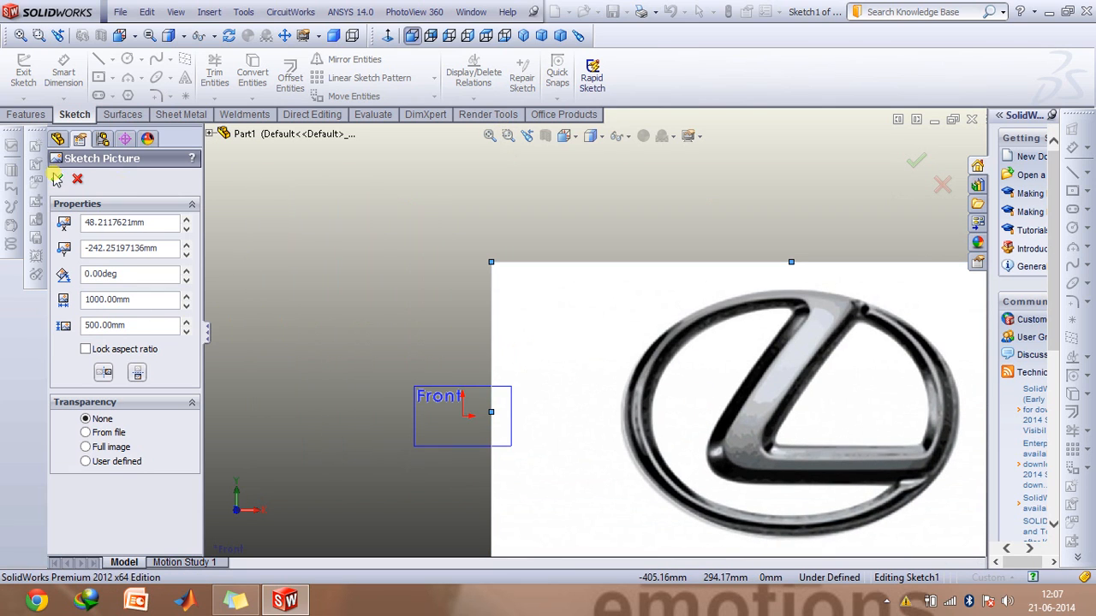
click(56, 178)
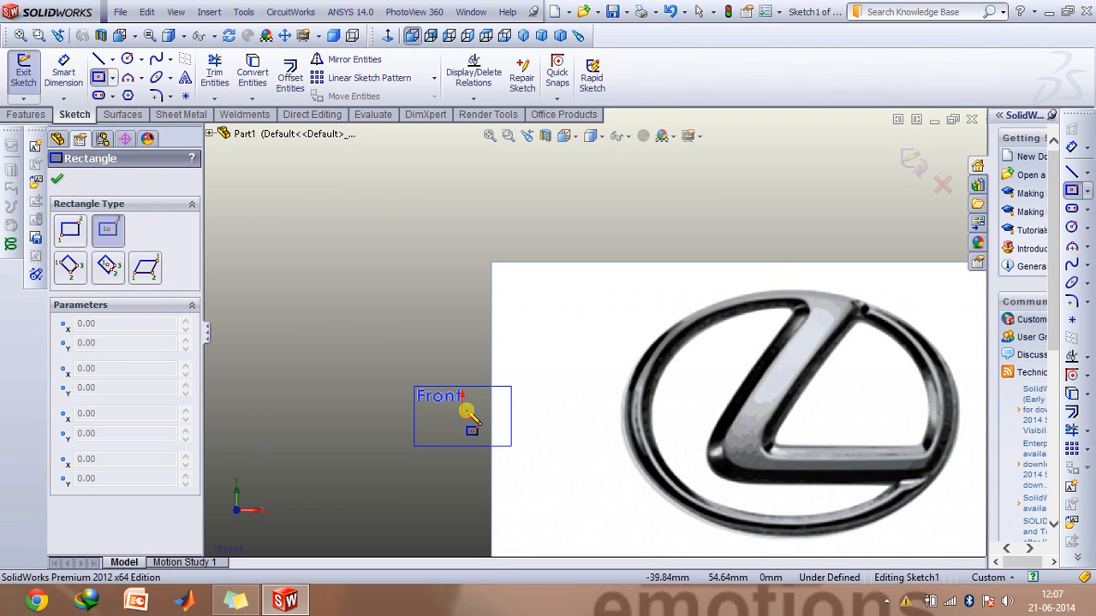
drag(469, 418, 248, 240)
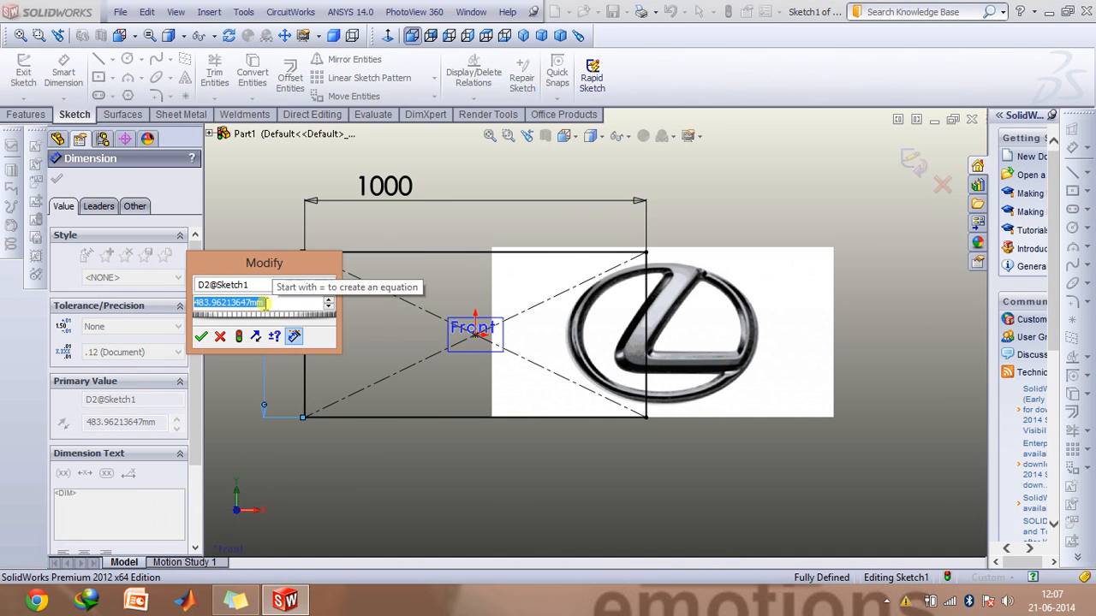
click(202, 336)
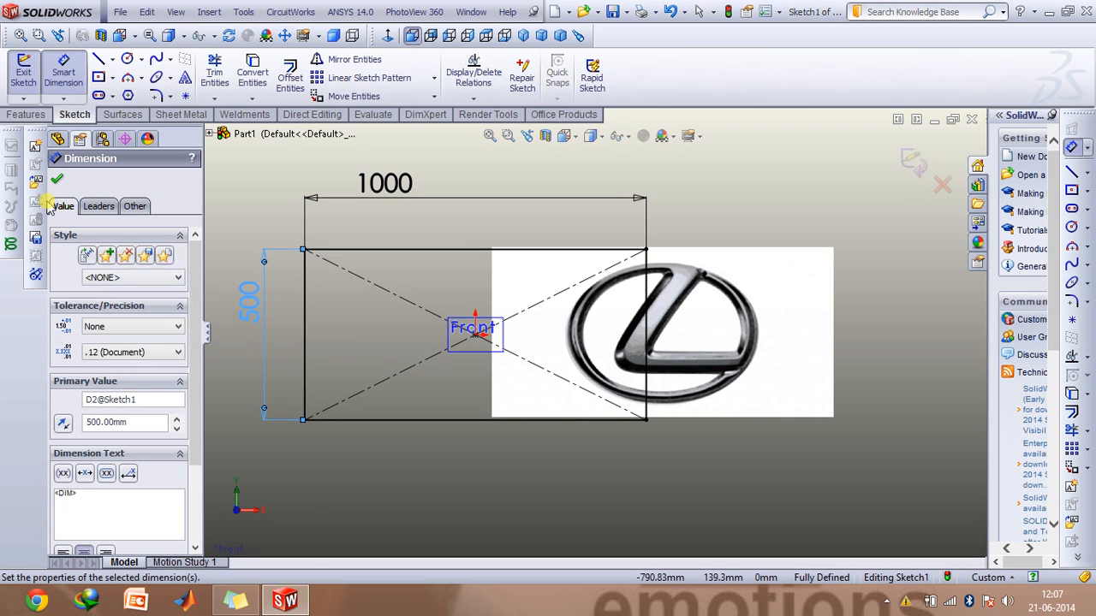
click(58, 180)
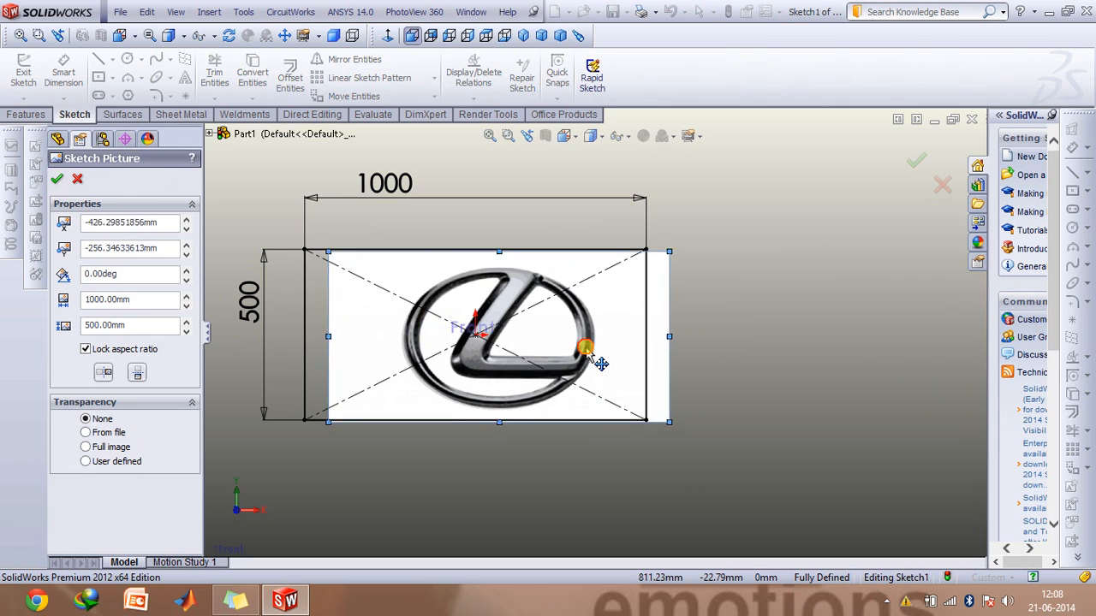
Step: Scale the Lexus picture to fit inside the 1000 by 500 rectangle
drag(586, 351, 568, 346)
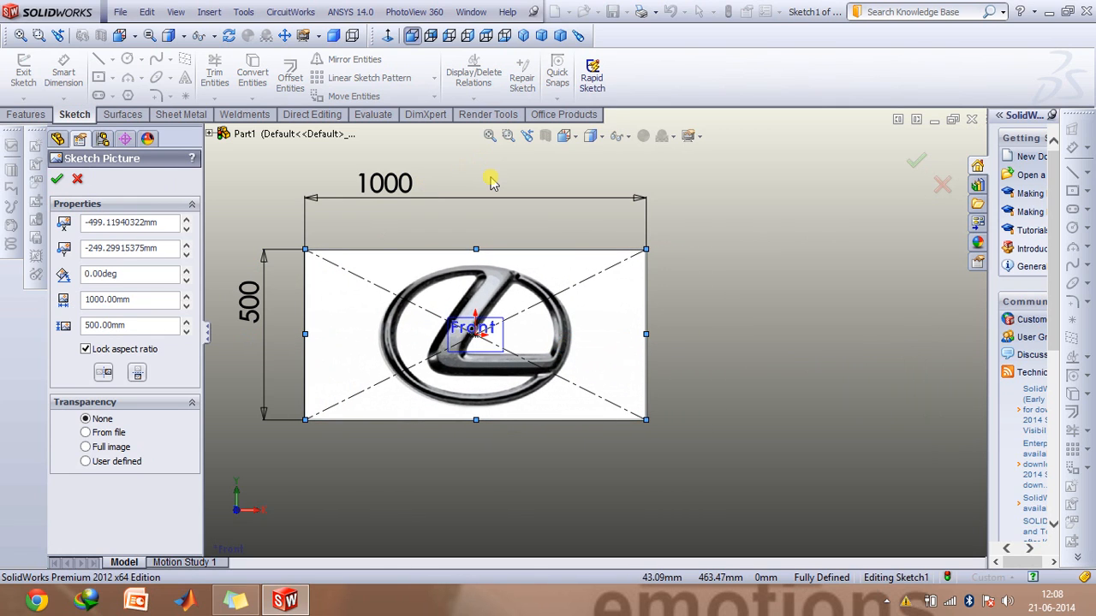
mouse_move(462, 300)
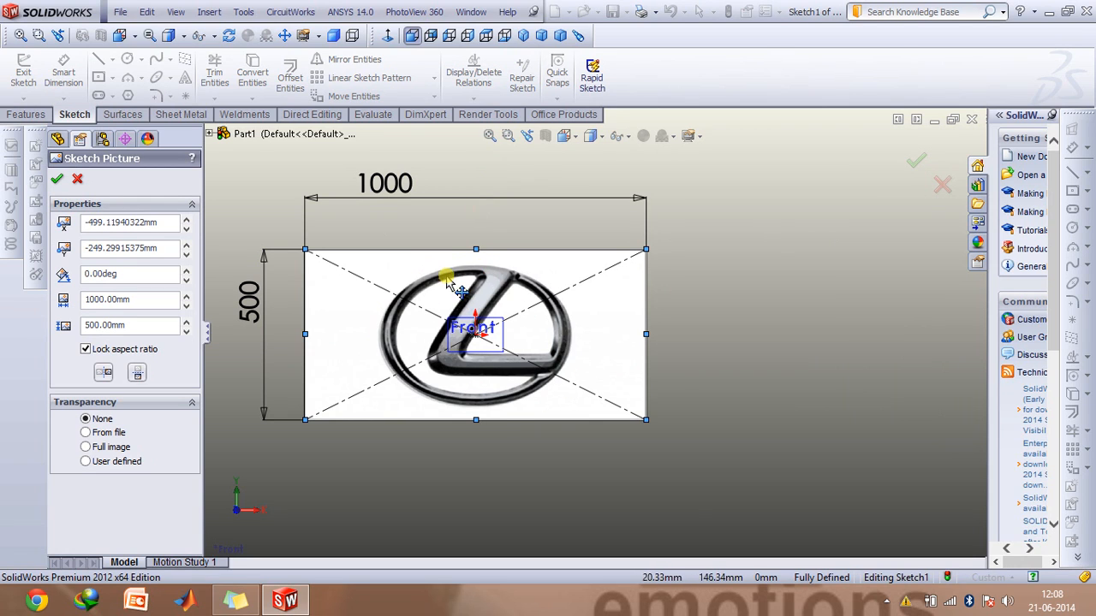
mouse_move(480, 343)
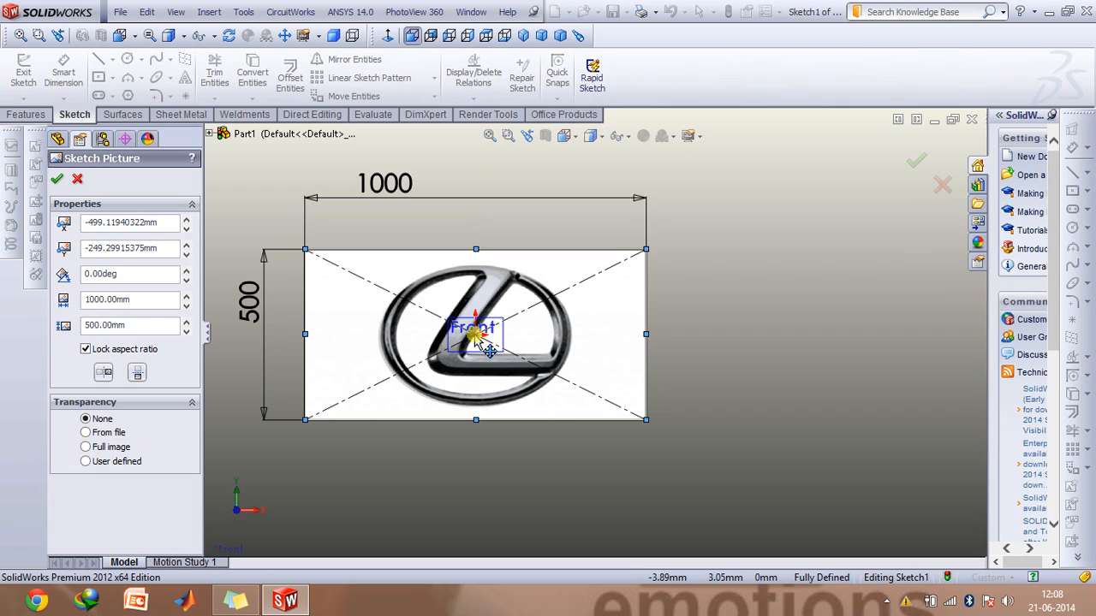
mouse_move(480, 345)
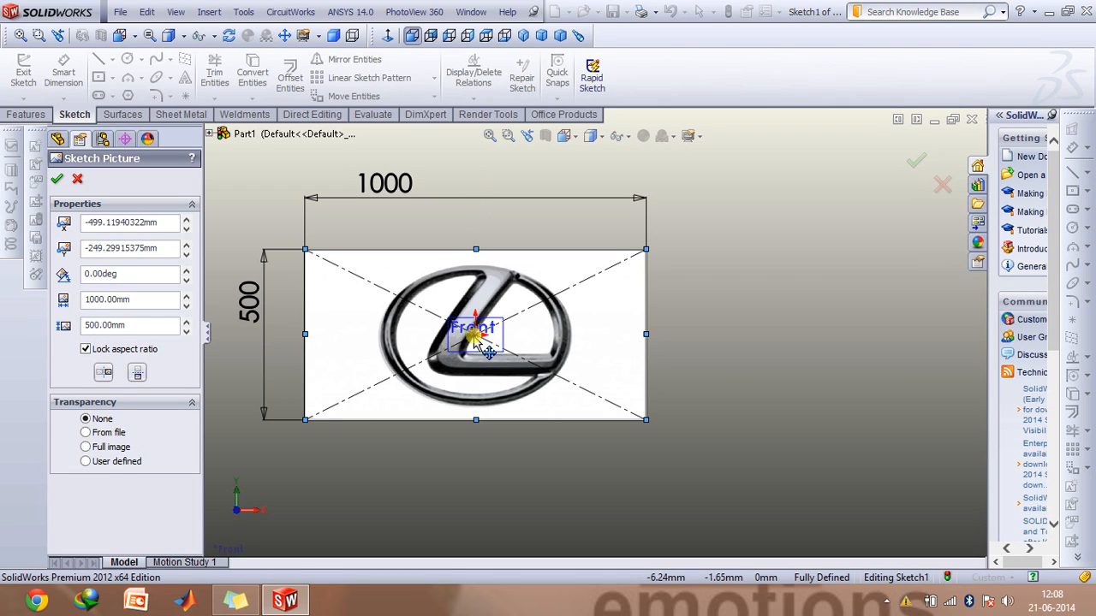
mouse_move(476, 278)
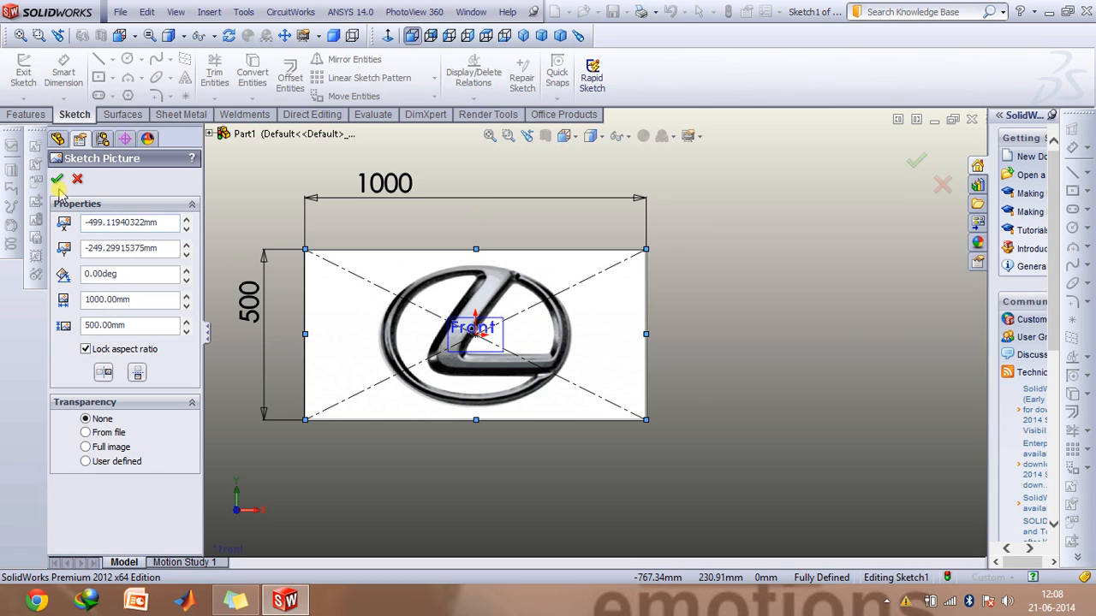
Step: Accept the picture placement and delete the sizing rectangle lines
click(58, 180)
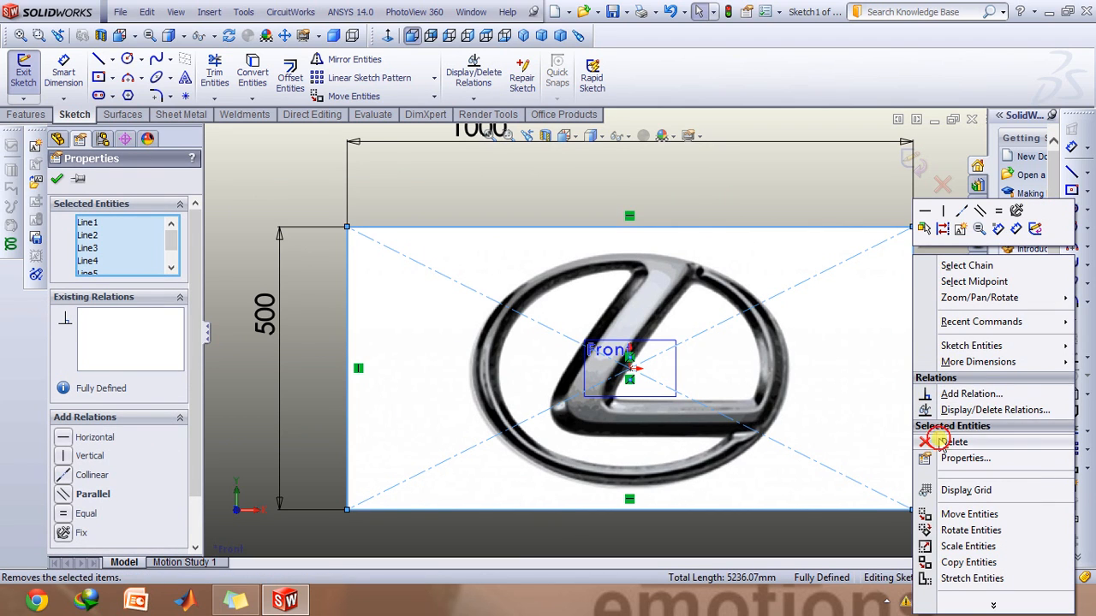
click(954, 442)
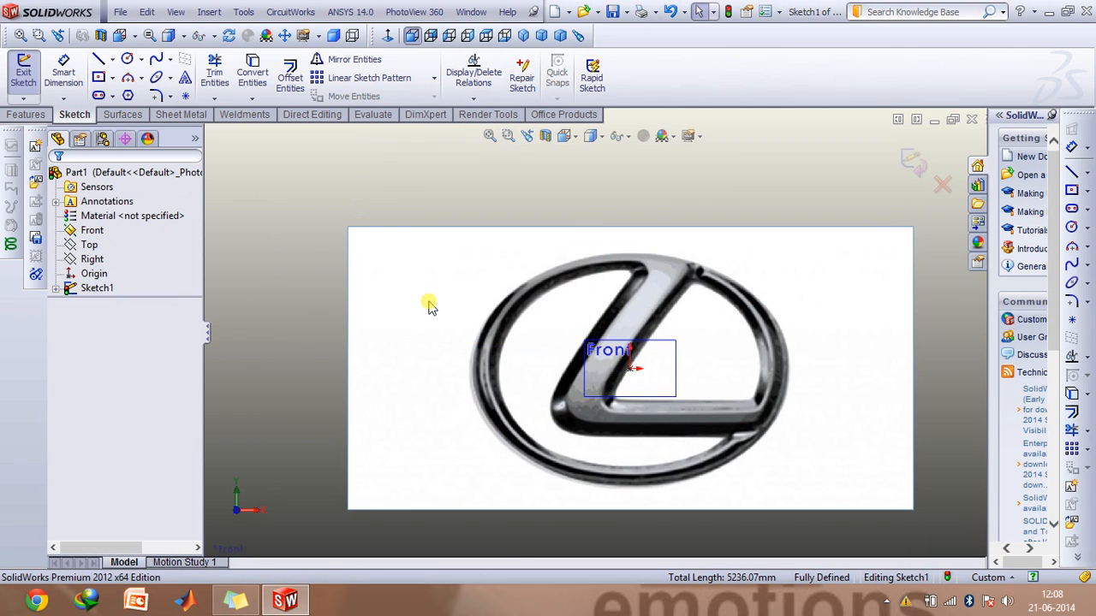
mouse_move(129, 253)
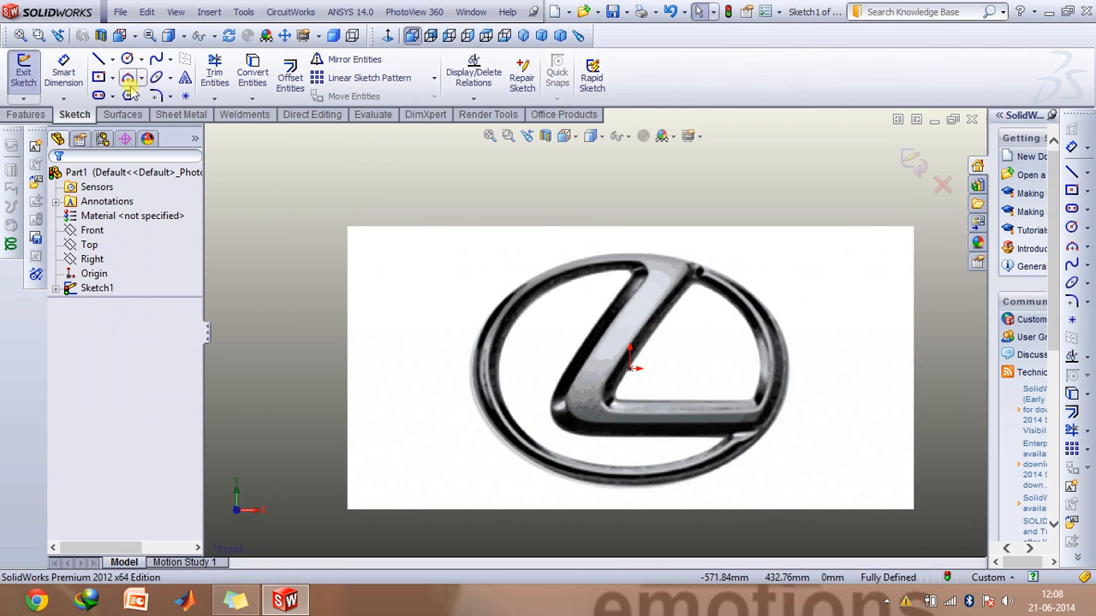
Step: Draw concentric ellipses at the origin tracing the ring's outer and inner edges
click(171, 78)
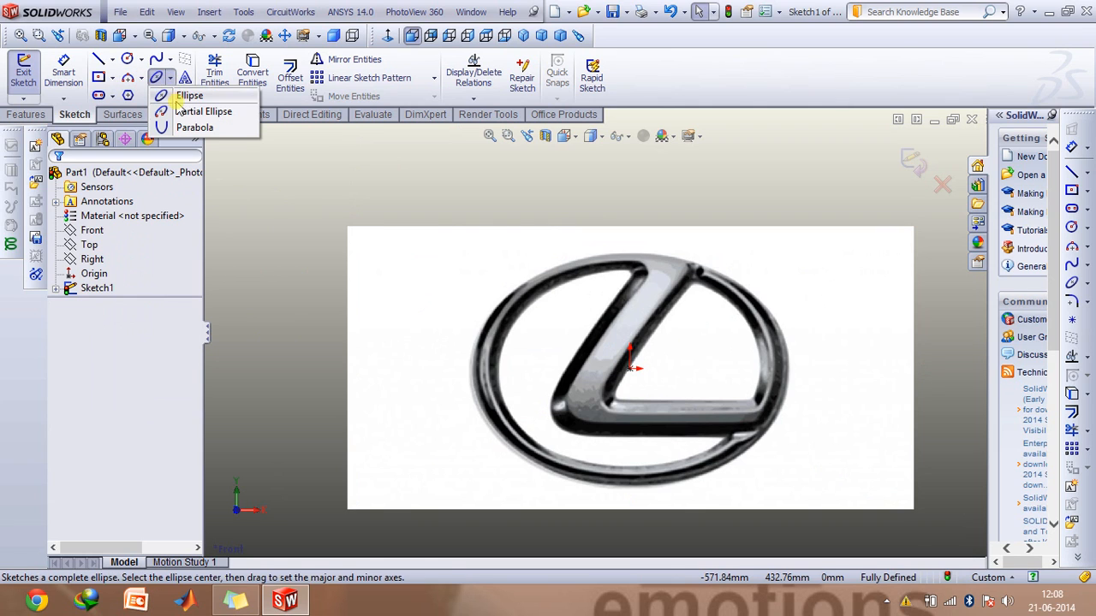
click(188, 96)
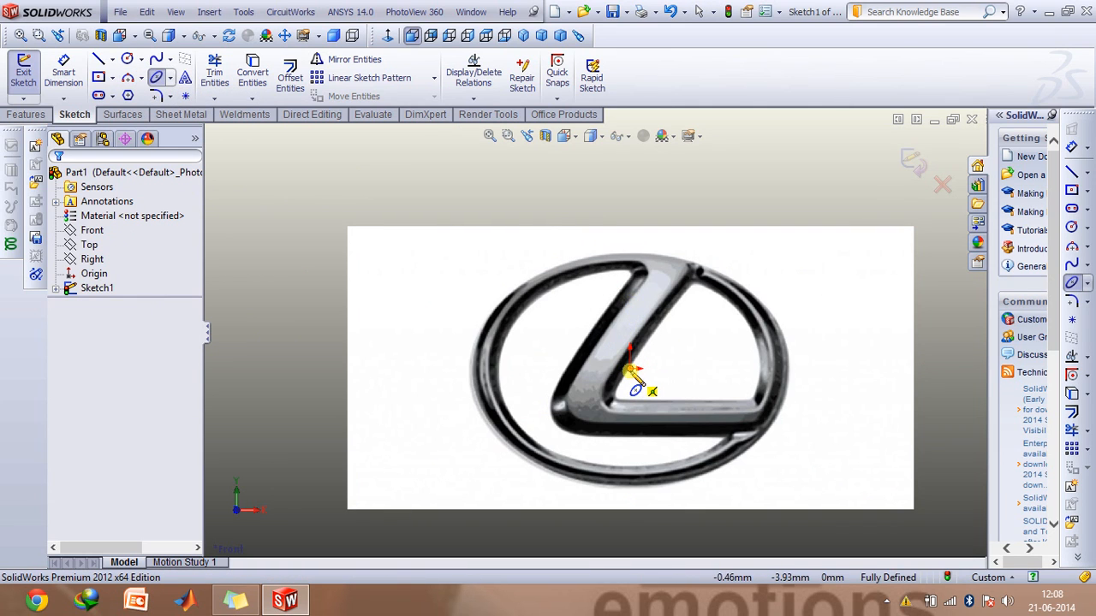
drag(634, 368, 480, 368)
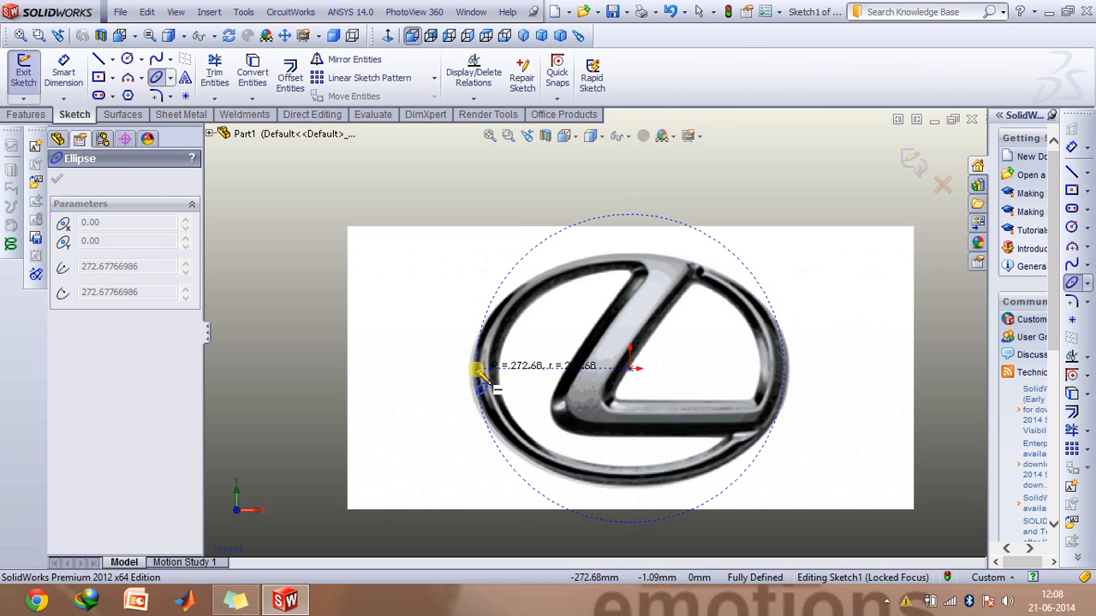
drag(480, 373, 582, 257)
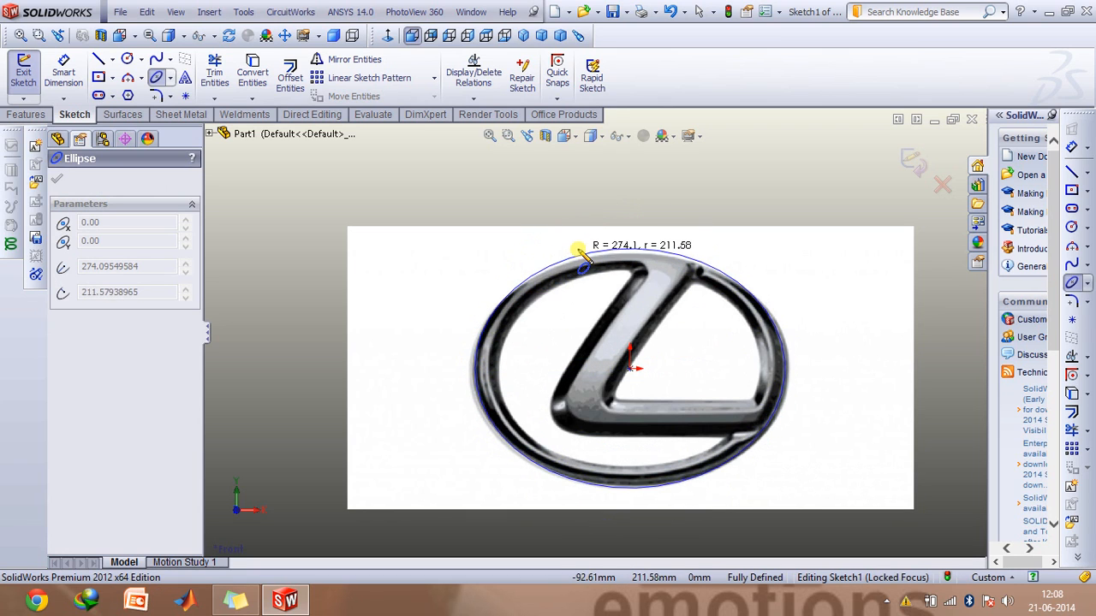
drag(582, 260, 595, 267)
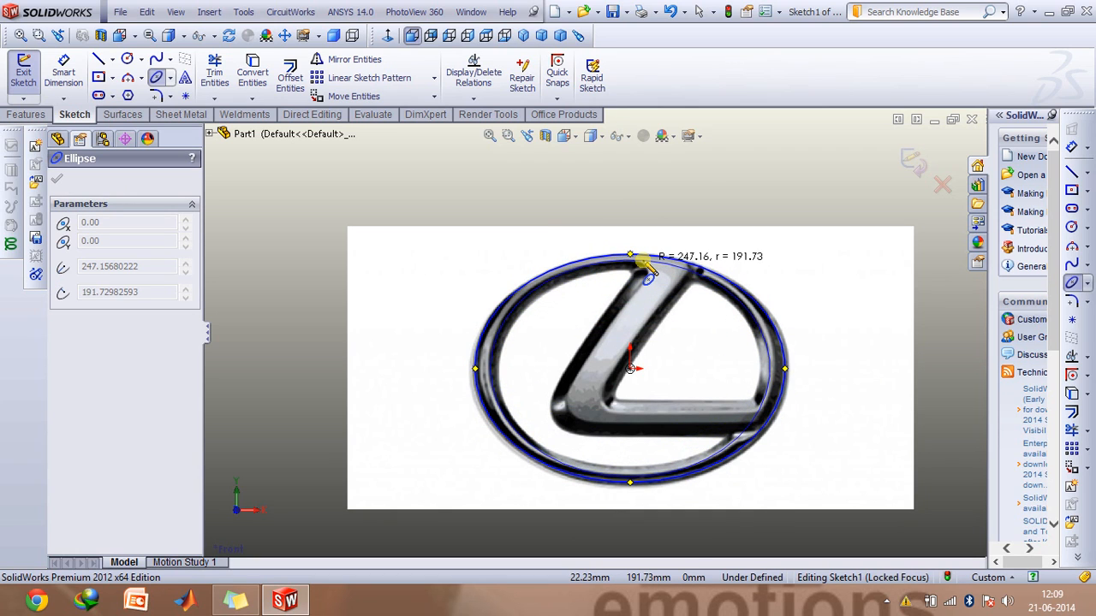
drag(630, 257, 641, 267)
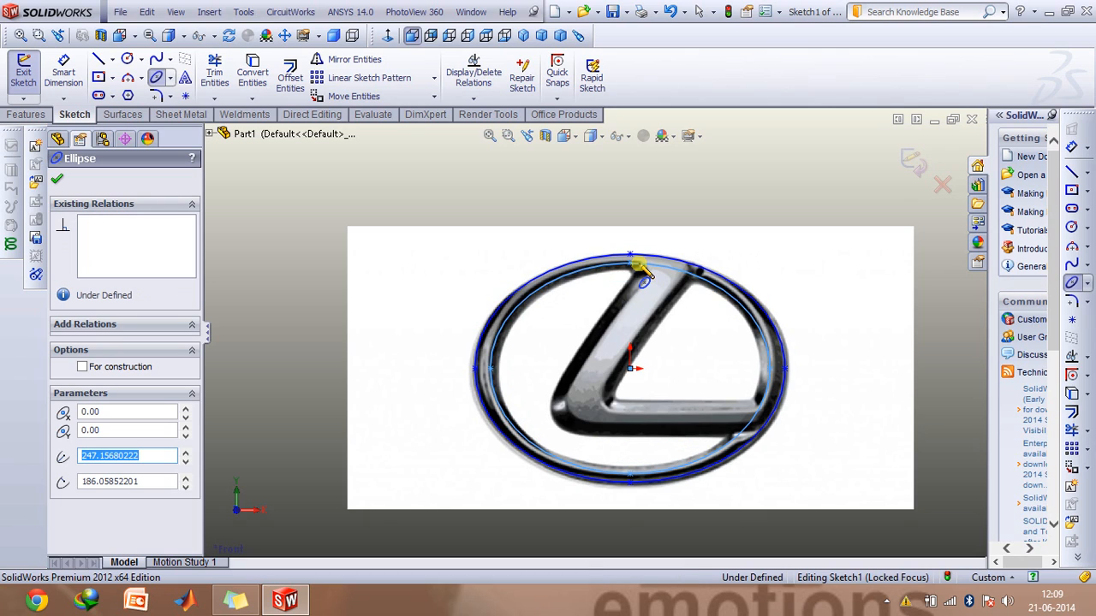
Step: Draw a spline from the L's top down its left stroke and along the bottom
click(57, 179)
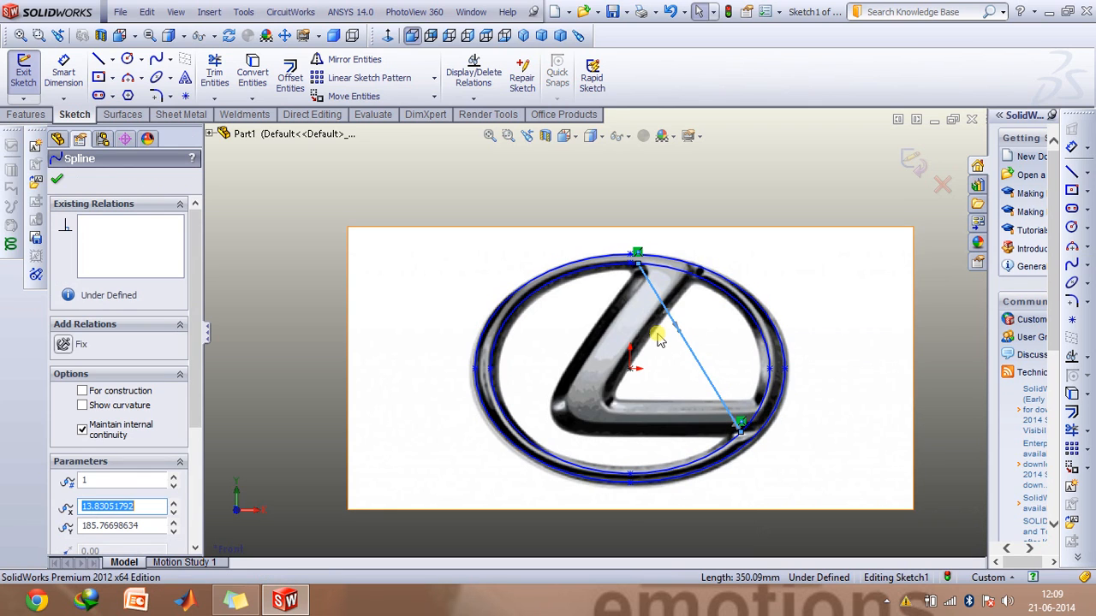
drag(660, 334, 740, 425)
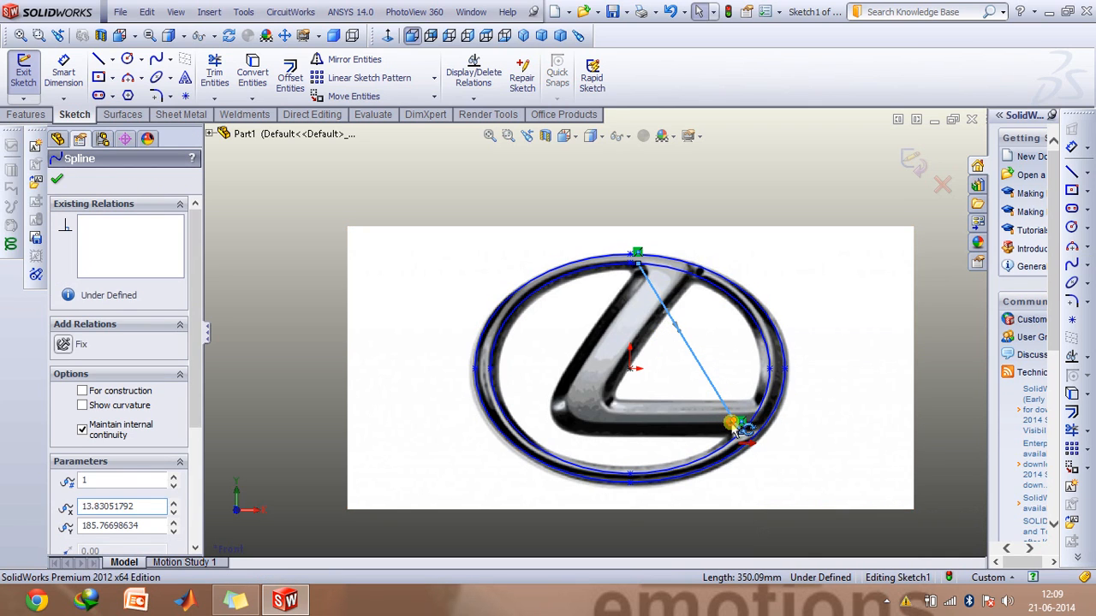
drag(740, 425, 527, 454)
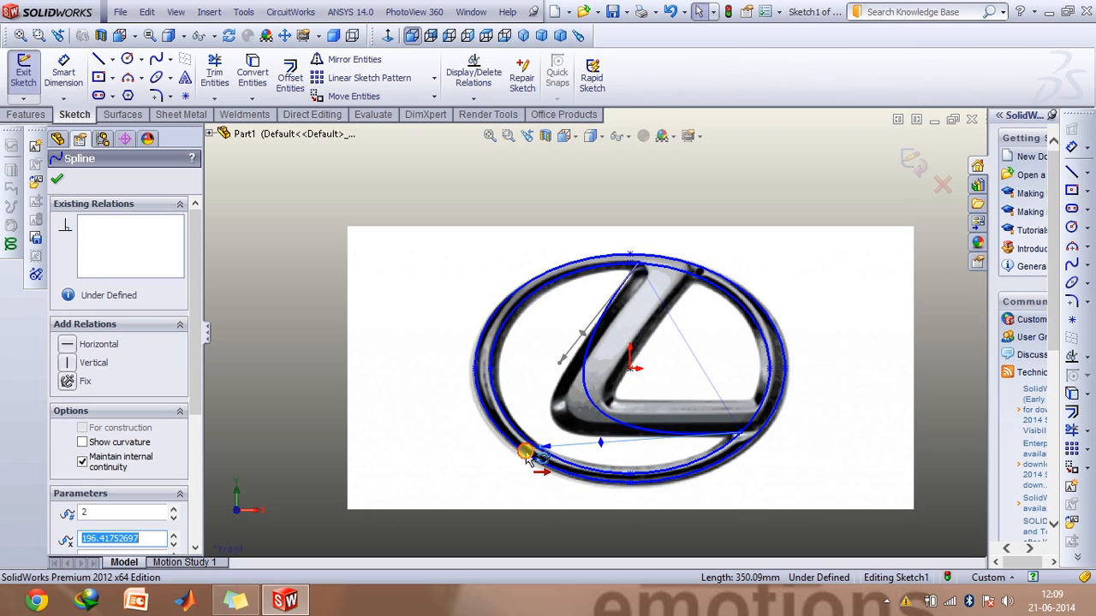
drag(527, 452, 500, 471)
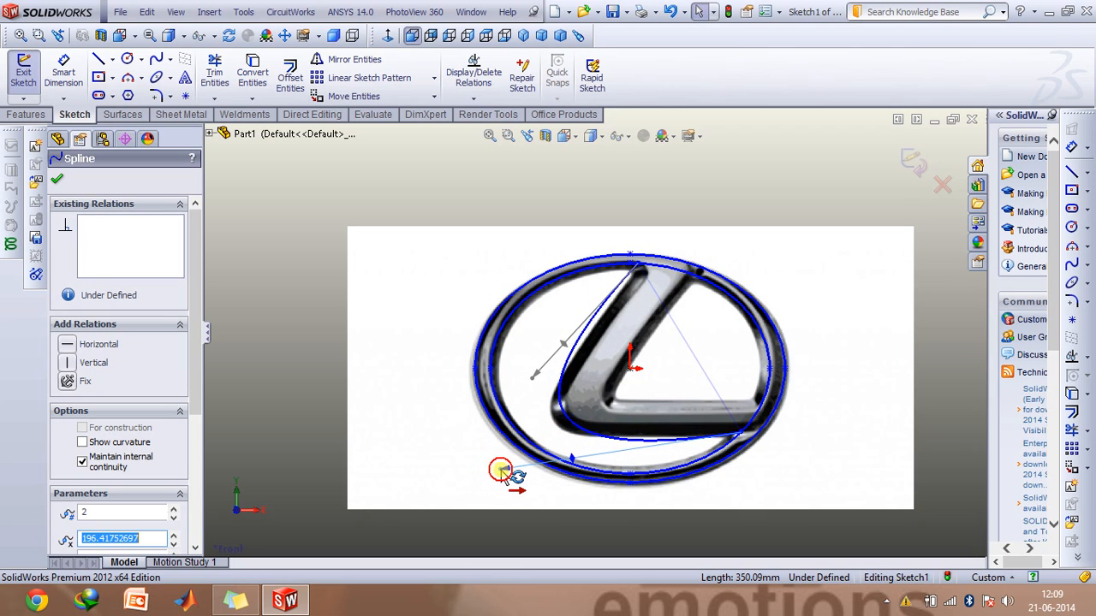
drag(500, 471, 531, 397)
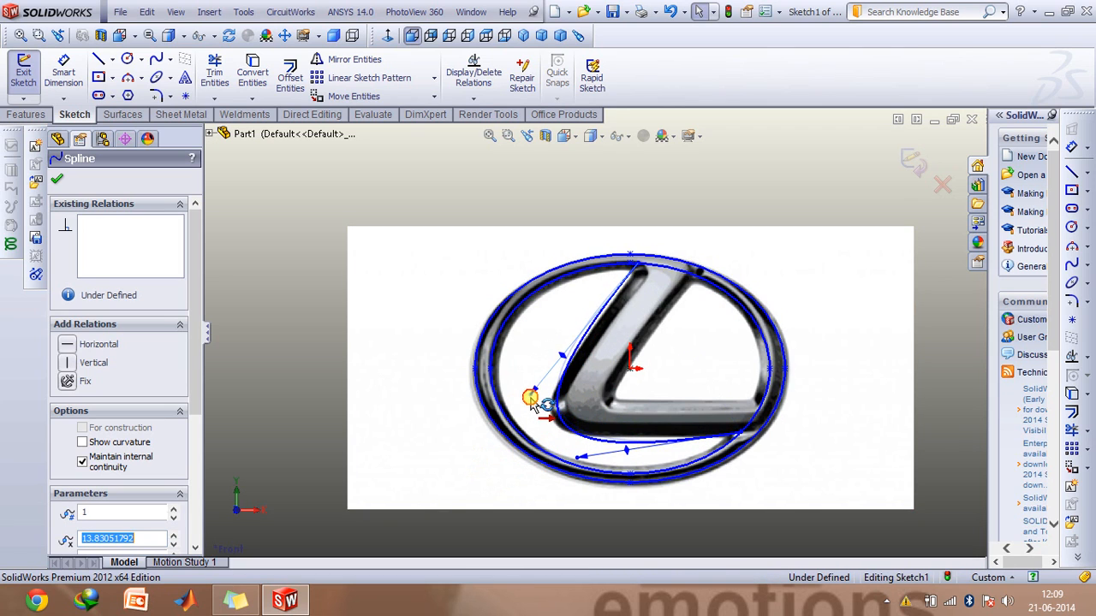
drag(530, 397, 569, 462)
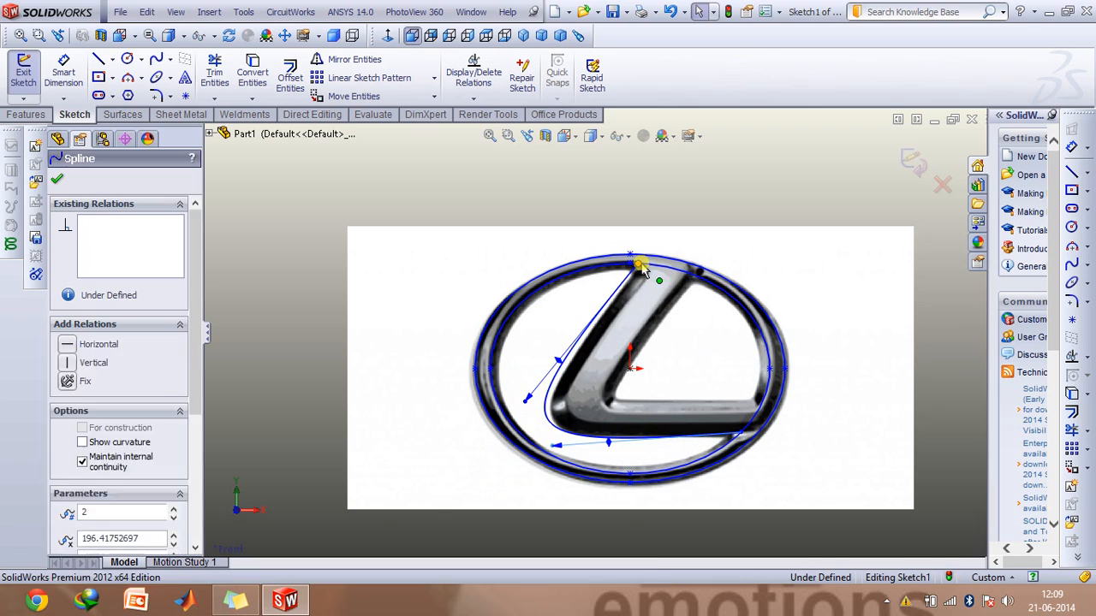
Step: Move the spline's top end point onto the tip of the L
click(641, 264)
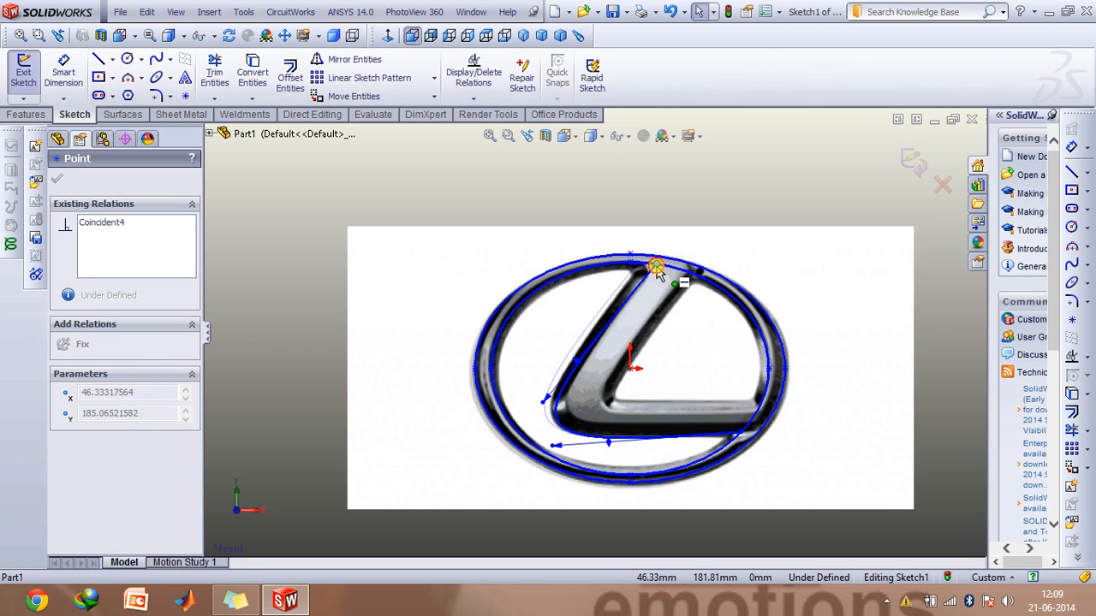
drag(654, 267, 654, 254)
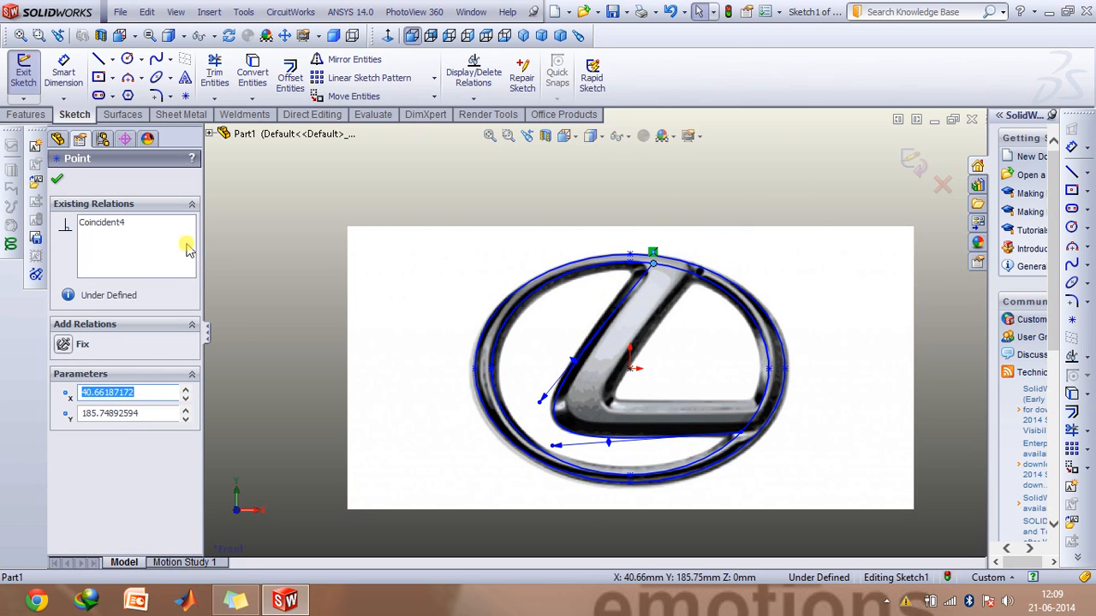
Step: Nudge the first spline's top end to sit on the L's tip at the ring
click(59, 180)
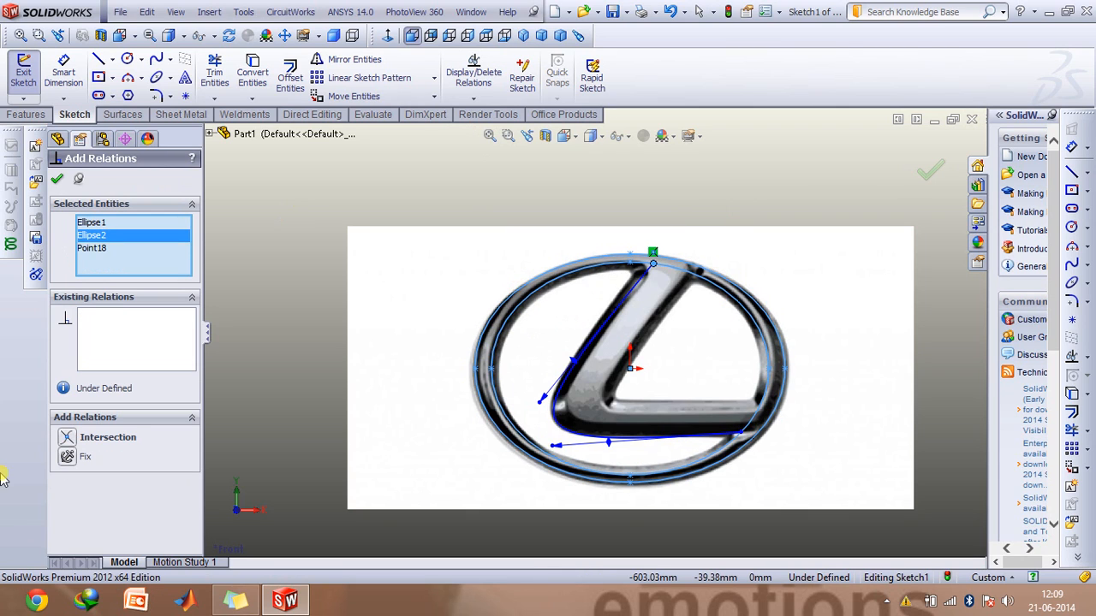
click(462, 272)
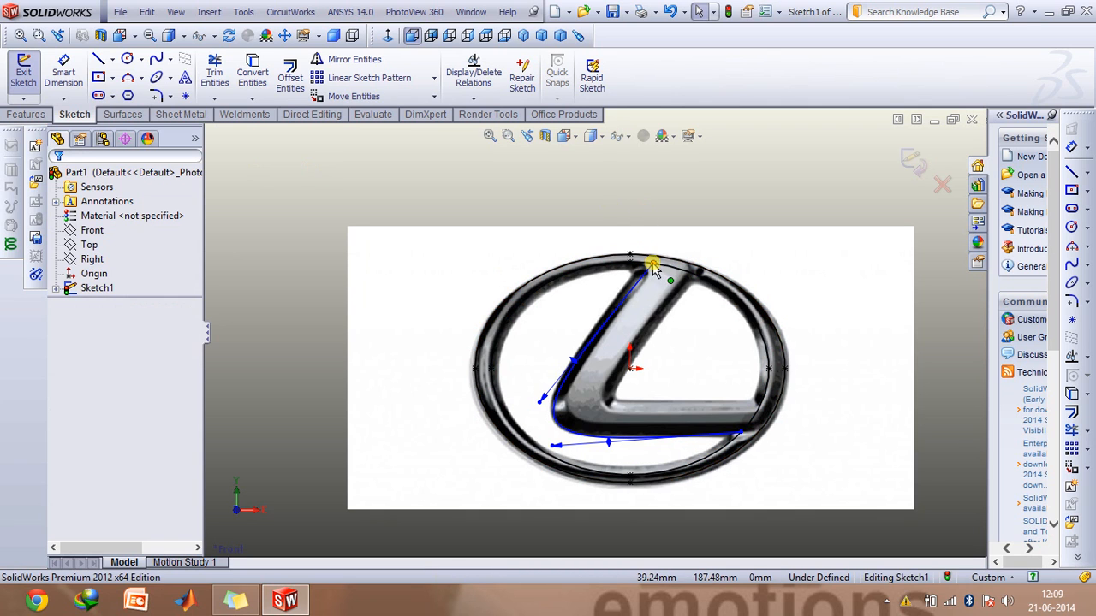
click(650, 260)
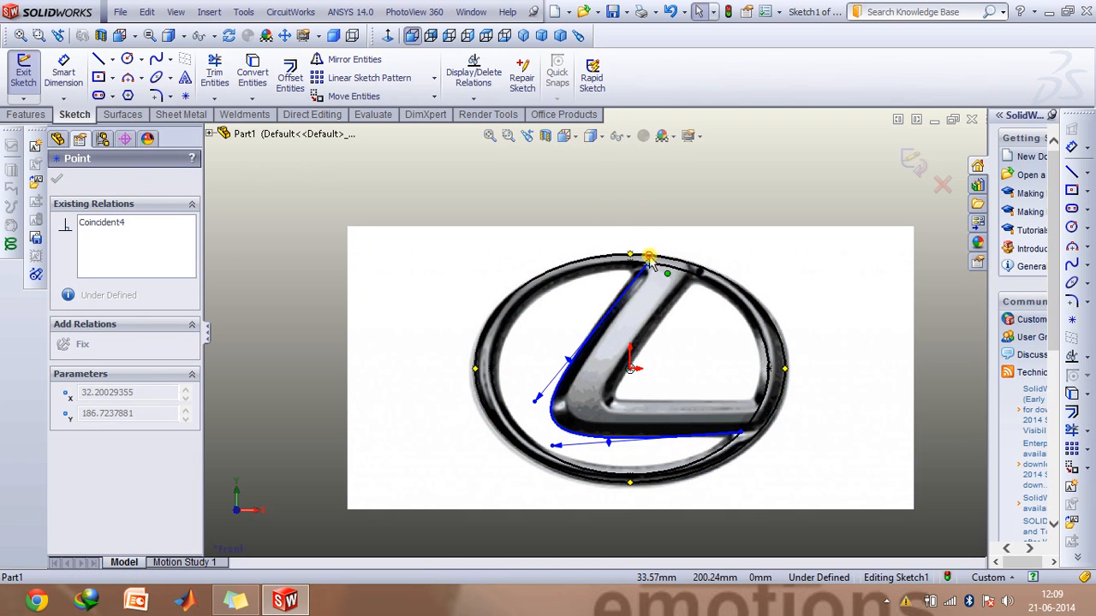
drag(649, 257, 644, 258)
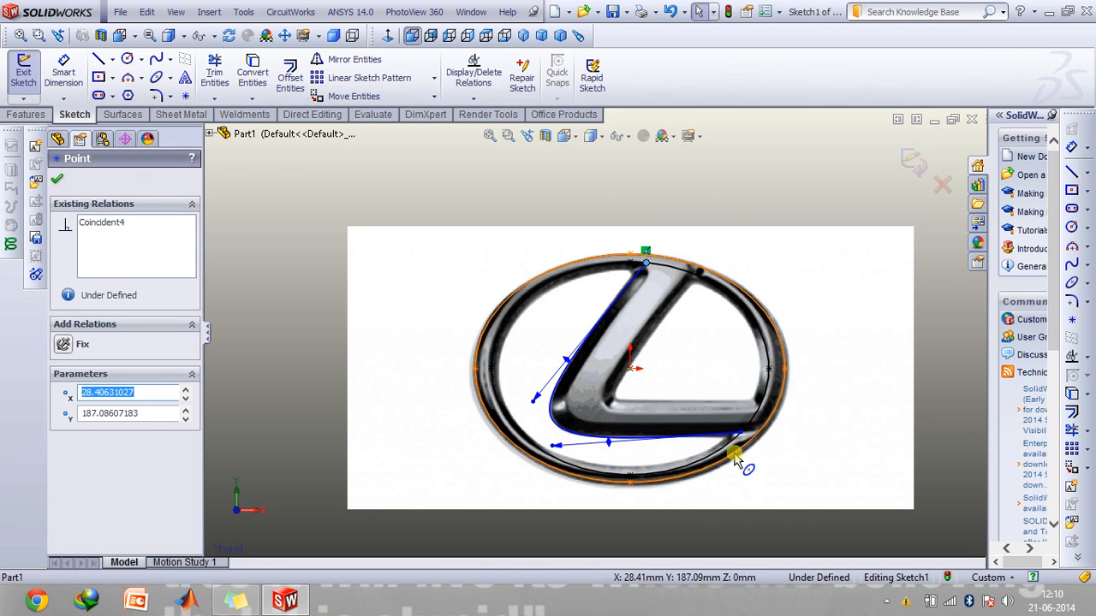
click(774, 299)
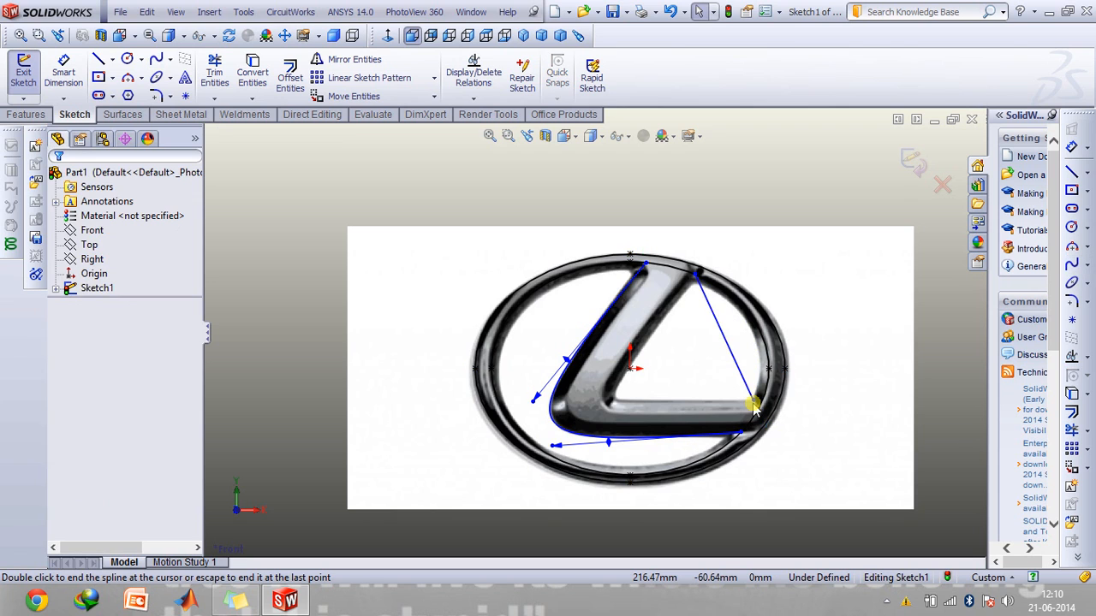
Step: Draw a second spline along the L's other edge and fit its points to the picture
click(753, 407)
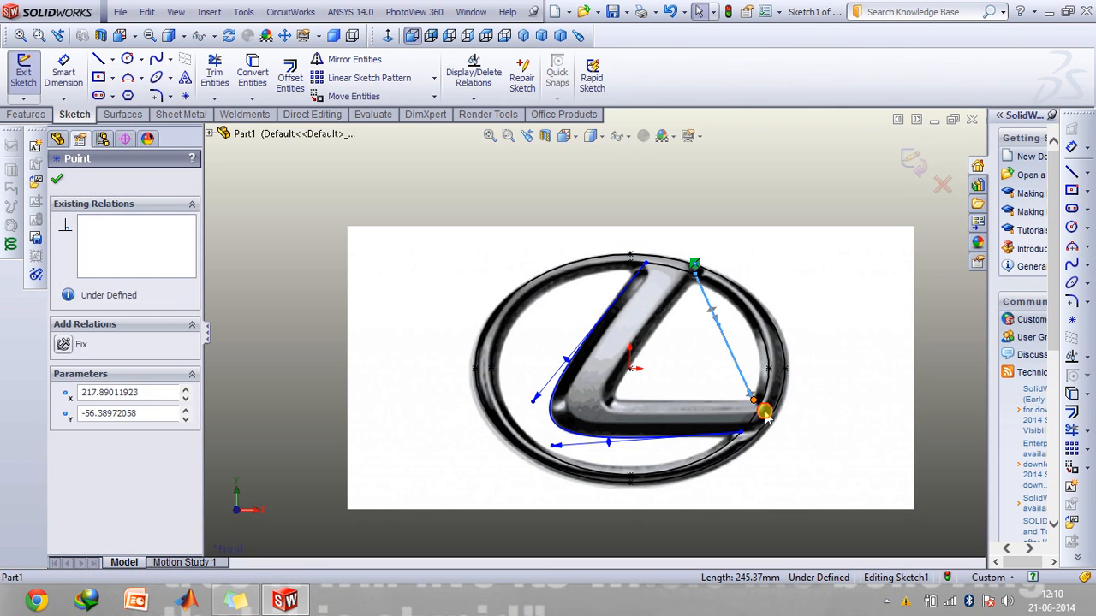
click(753, 397)
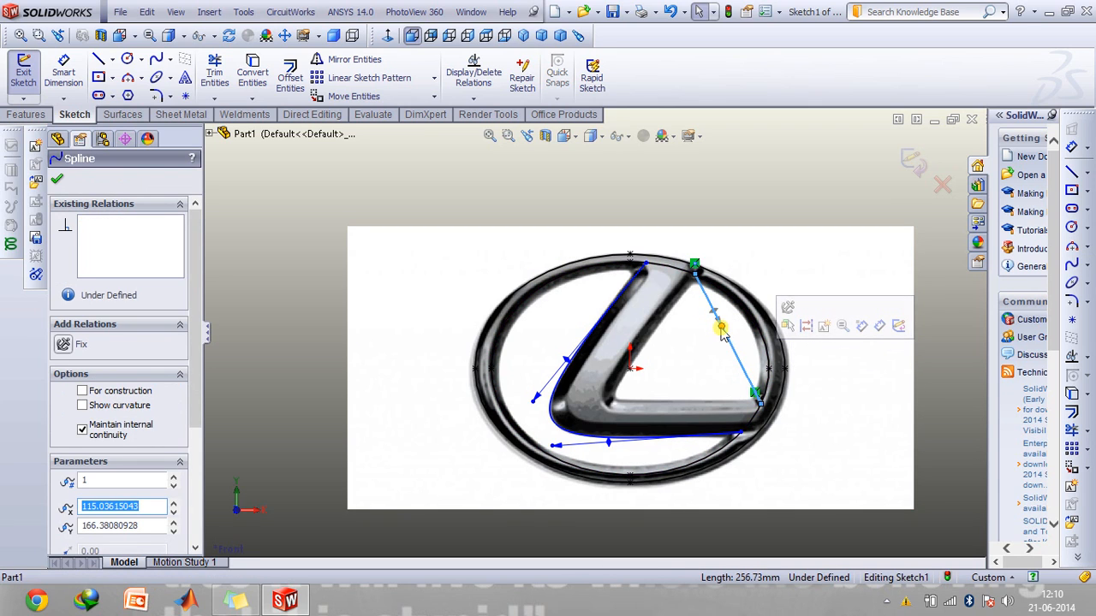
drag(722, 329, 582, 373)
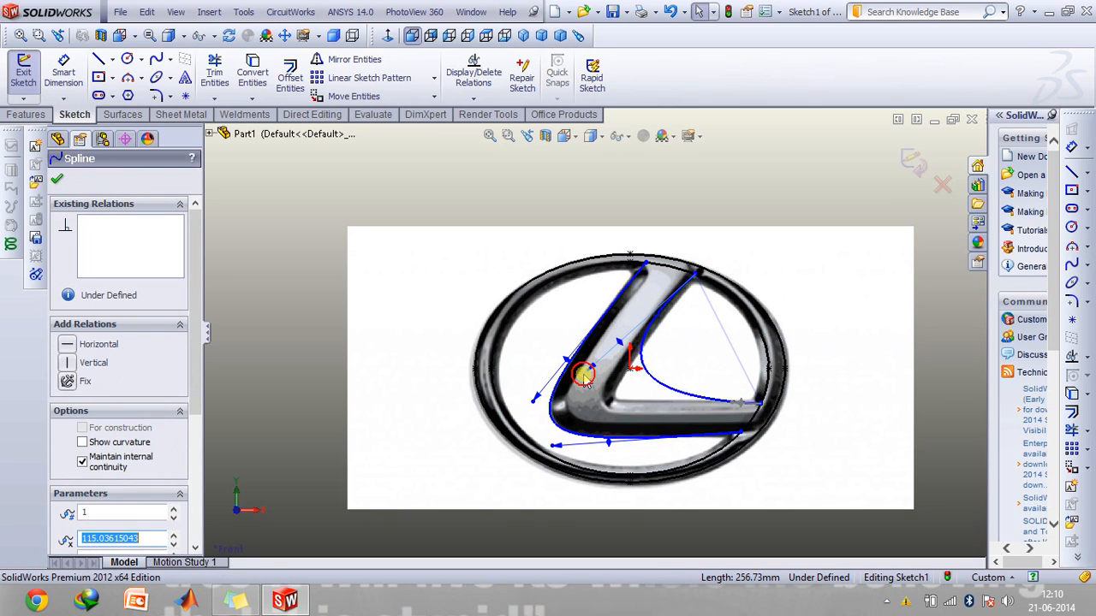
drag(583, 373, 565, 402)
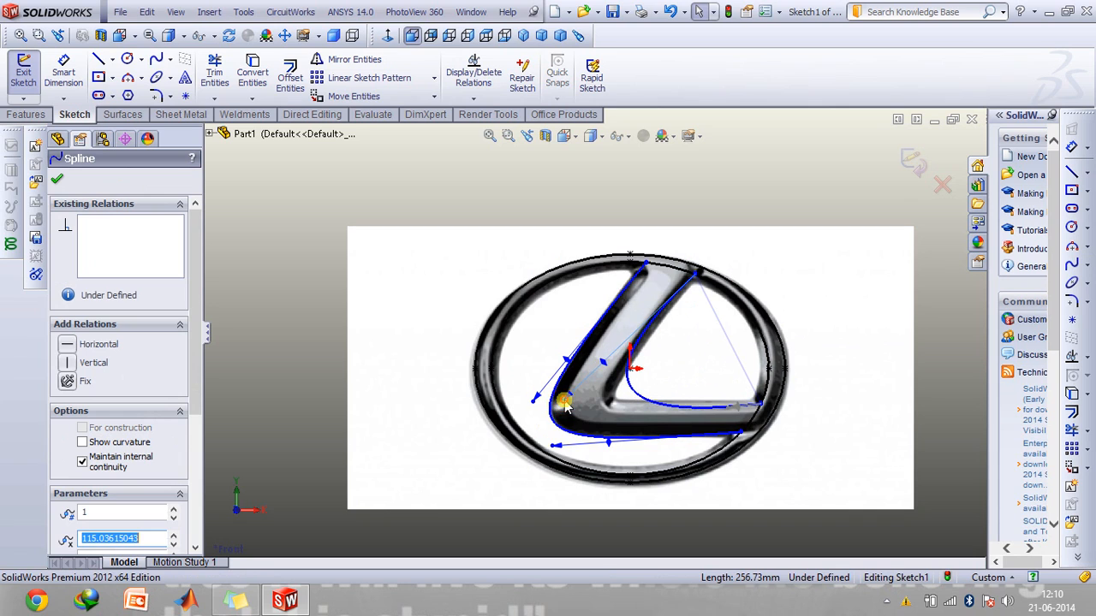
drag(565, 402, 648, 410)
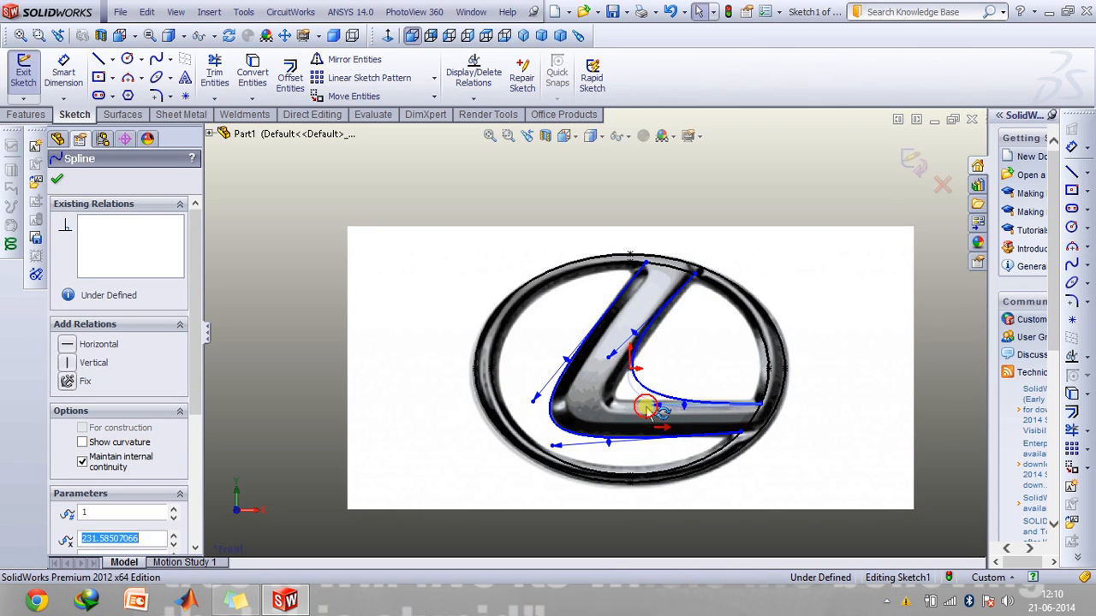
drag(648, 407, 599, 442)
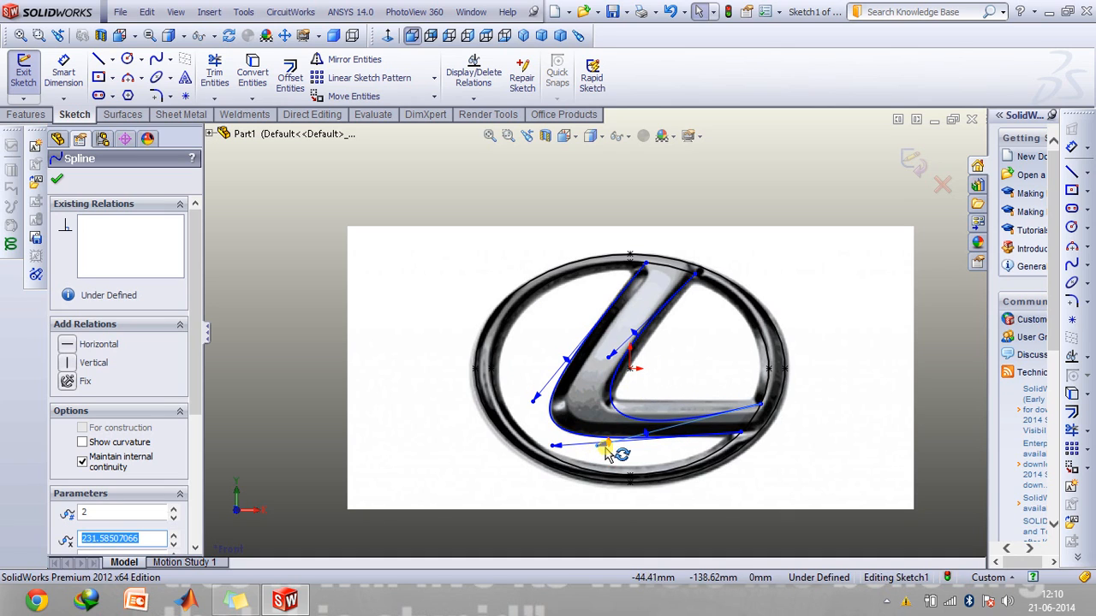
drag(607, 447, 603, 416)
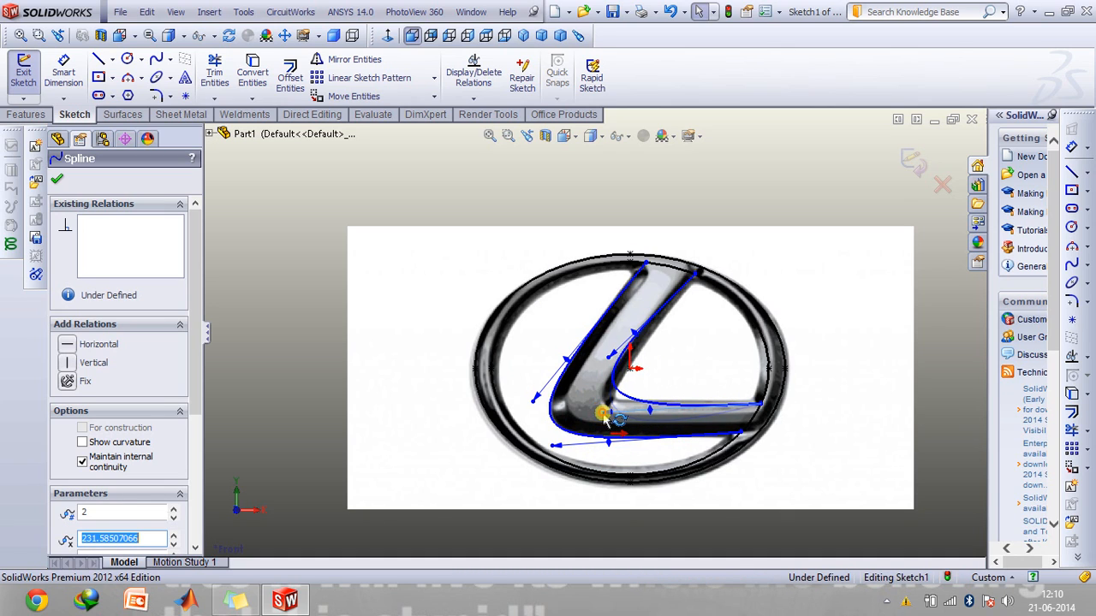
drag(603, 416, 603, 368)
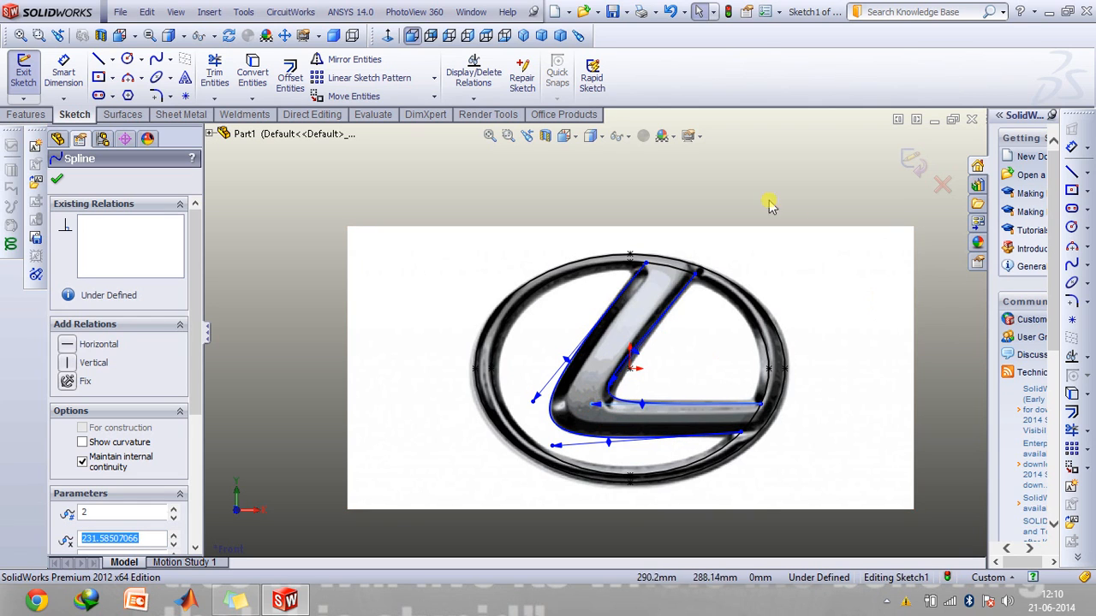
Step: Exit the sketch and hide Sketch Picture1 from the FeatureManager tree
click(56, 178)
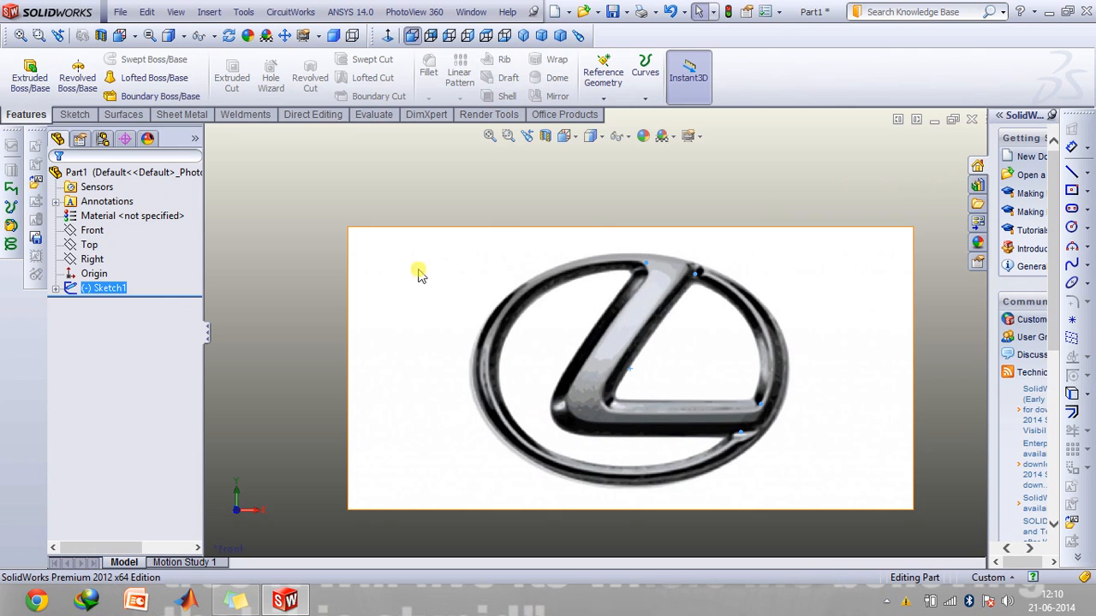
right_click(420, 274)
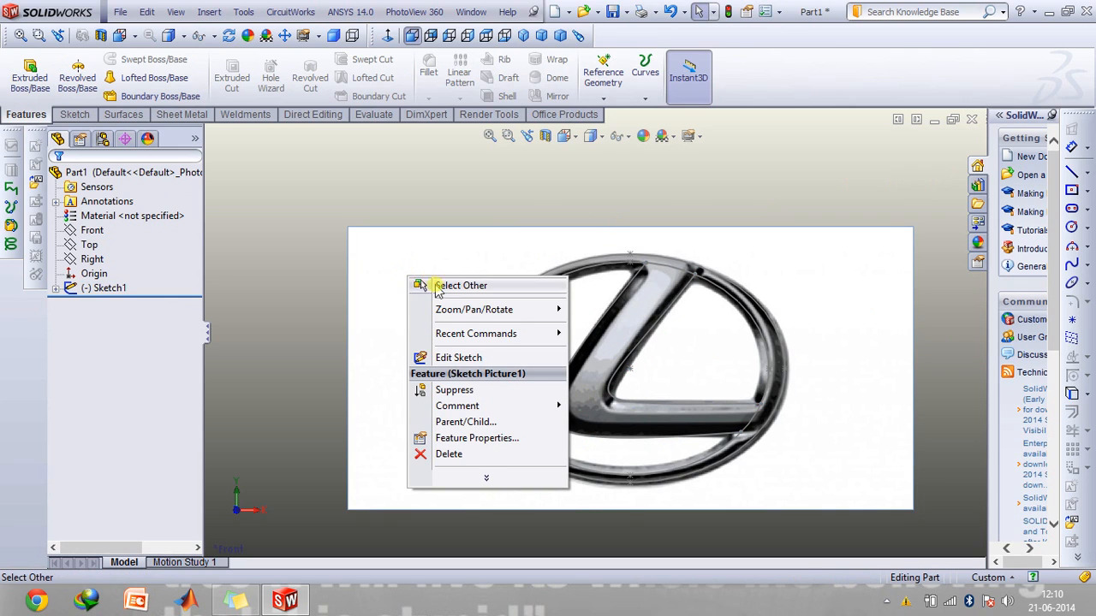
click(770, 168)
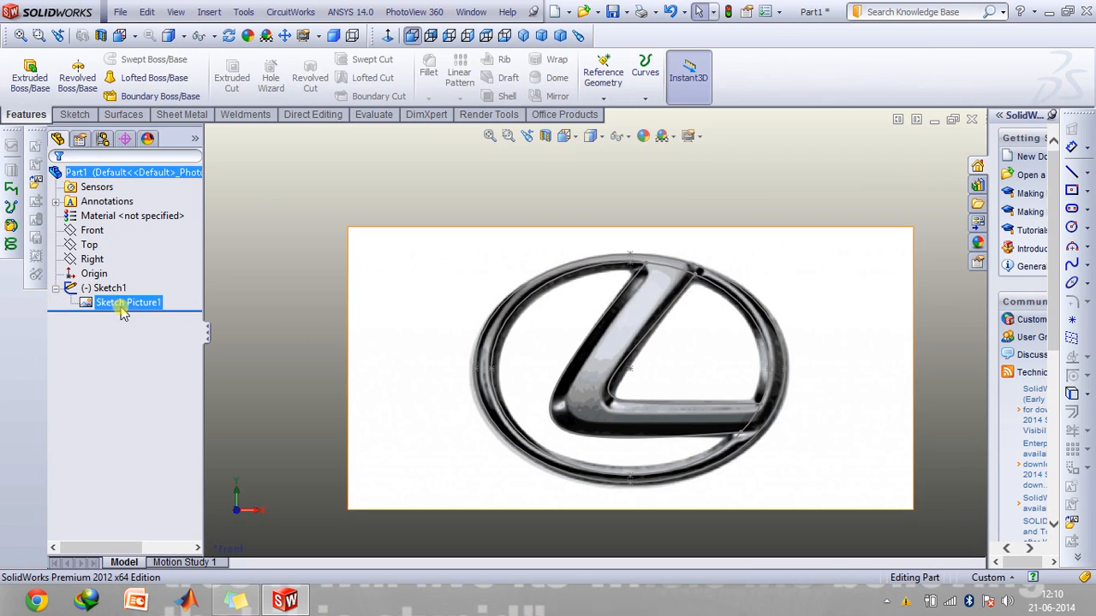
right_click(127, 301)
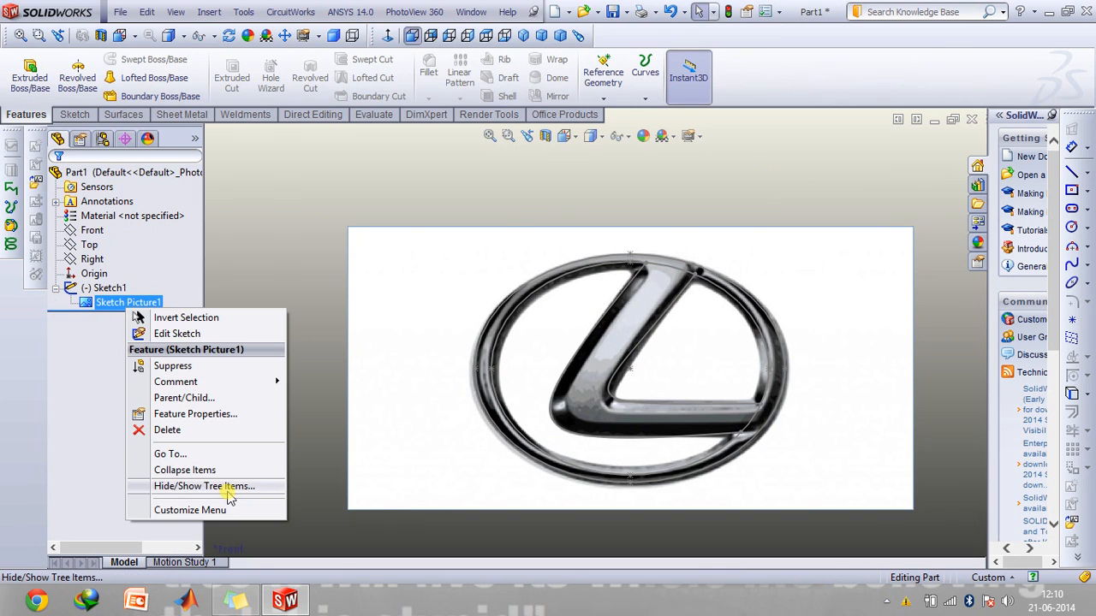
click(329, 407)
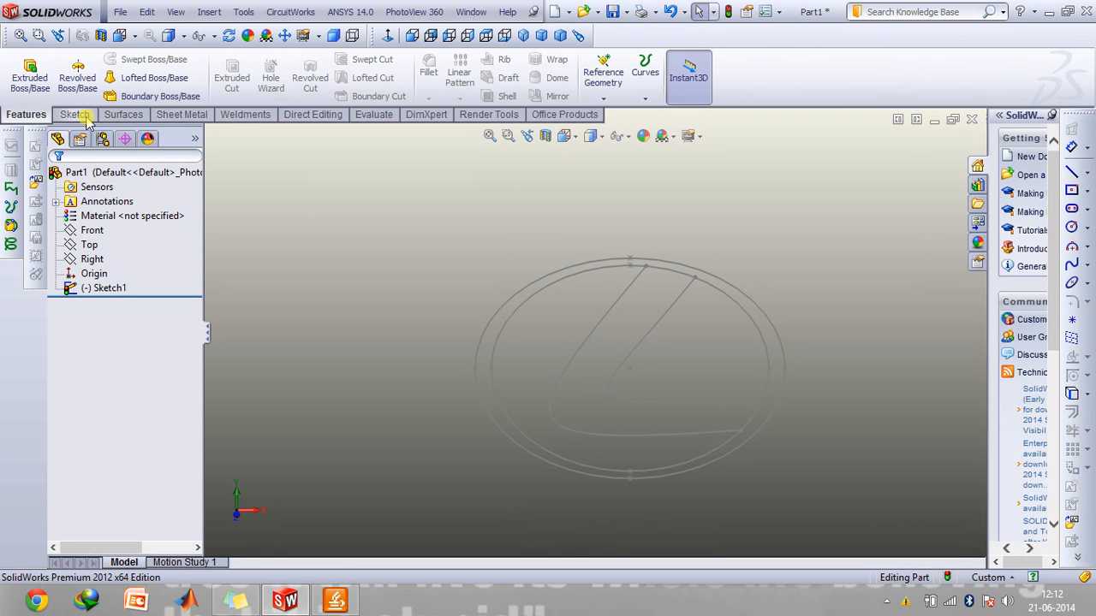
Step: Extrude the logo region of Sketch1 Blind 10 mm, removing the extra contour
click(31, 76)
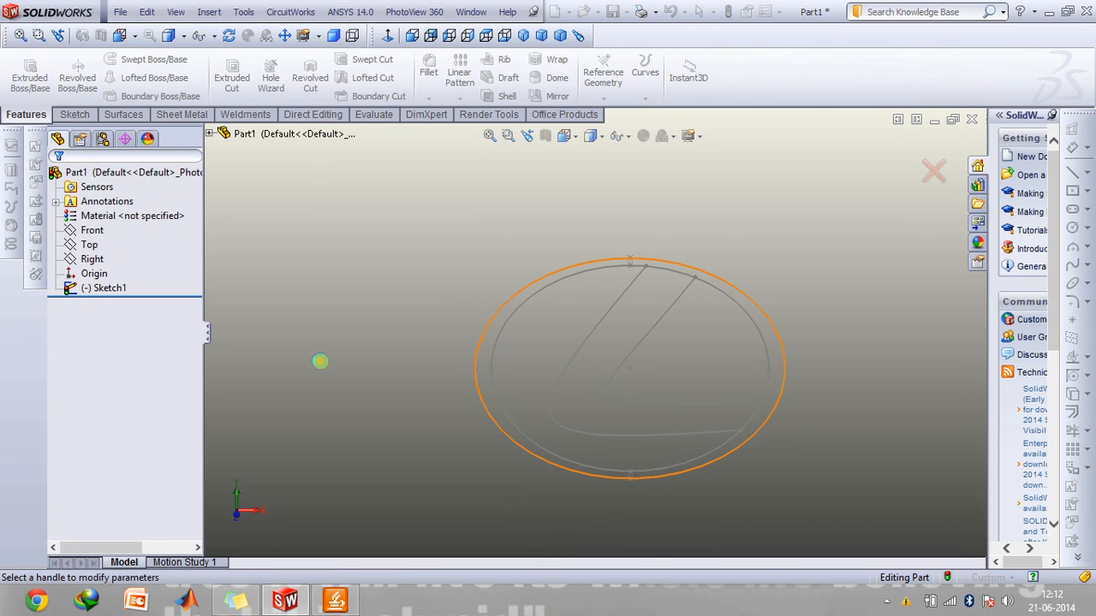
click(29, 77)
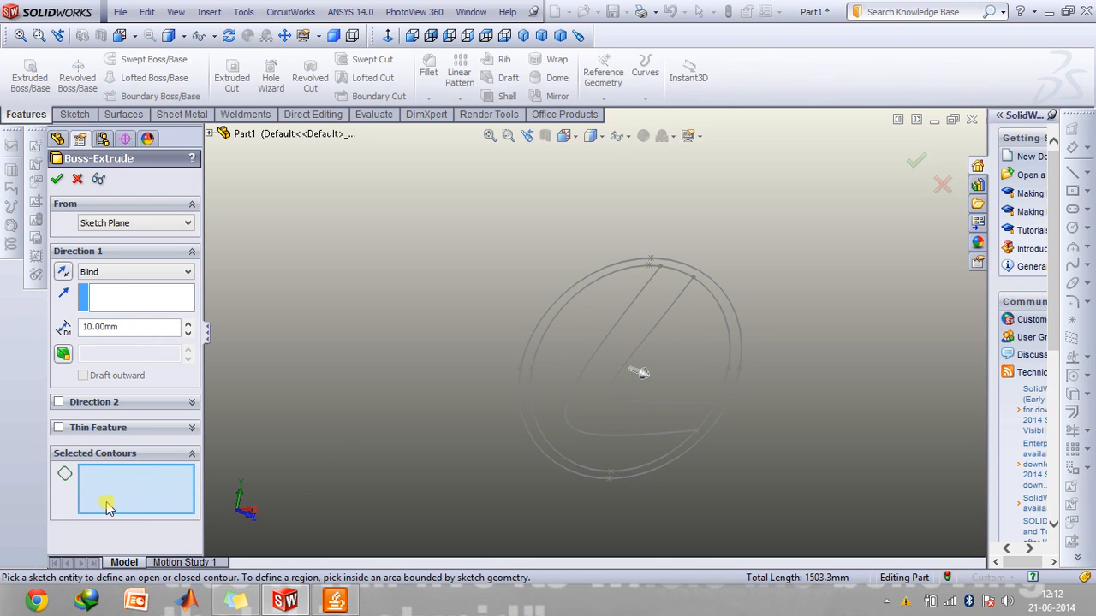
click(574, 339)
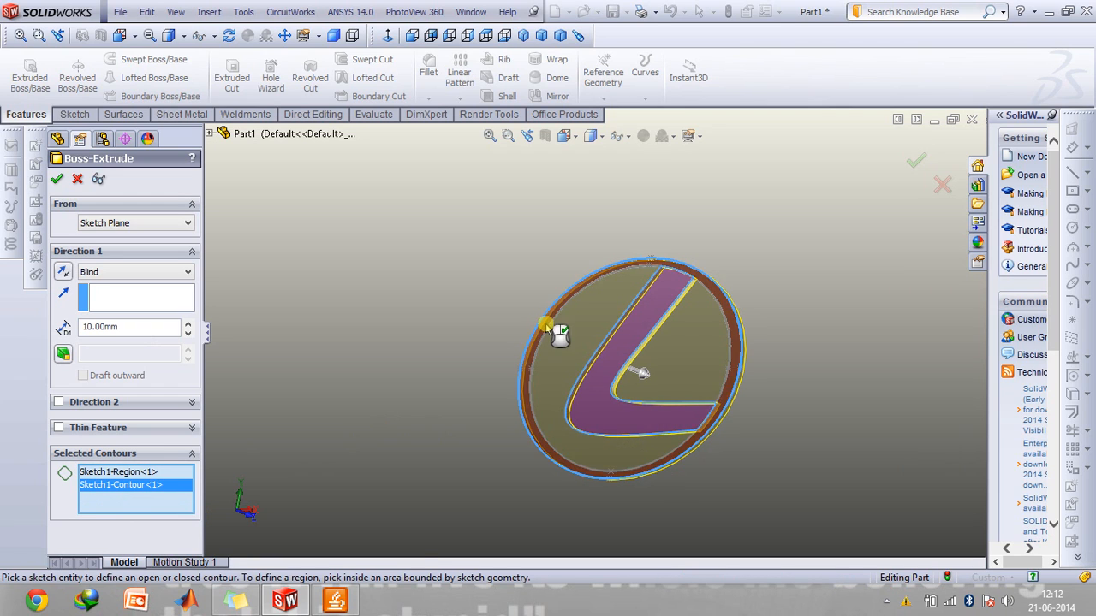
right_click(120, 485)
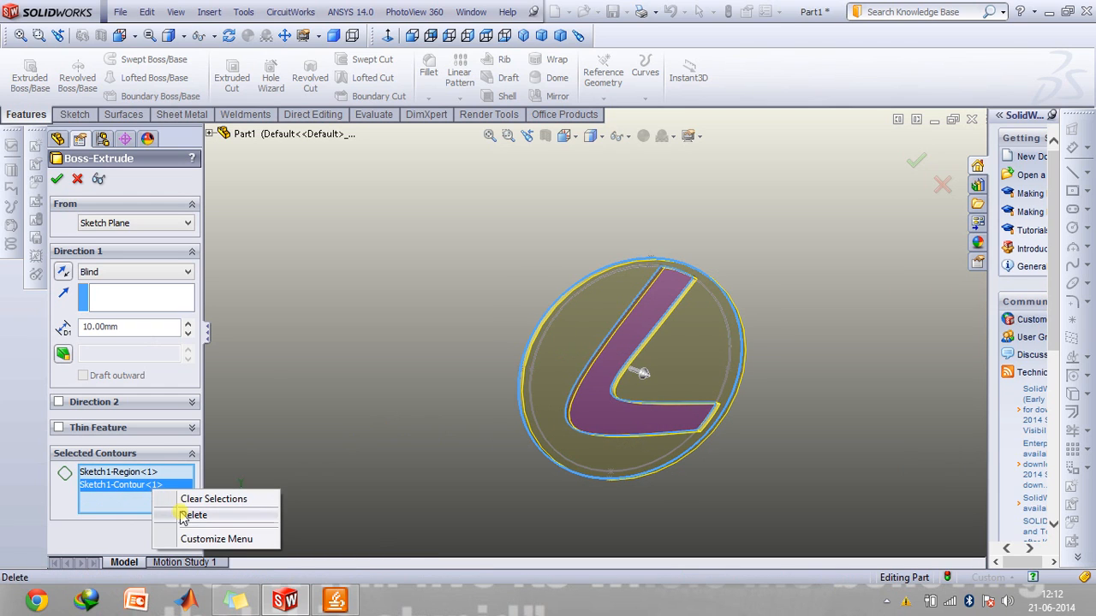
click(195, 514)
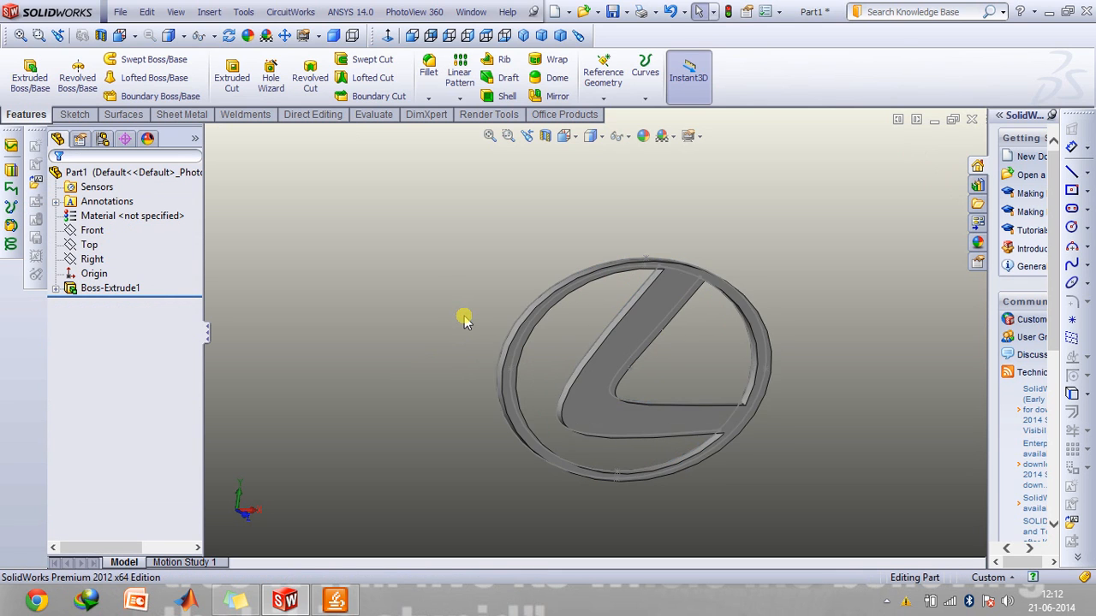
drag(465, 322, 512, 324)
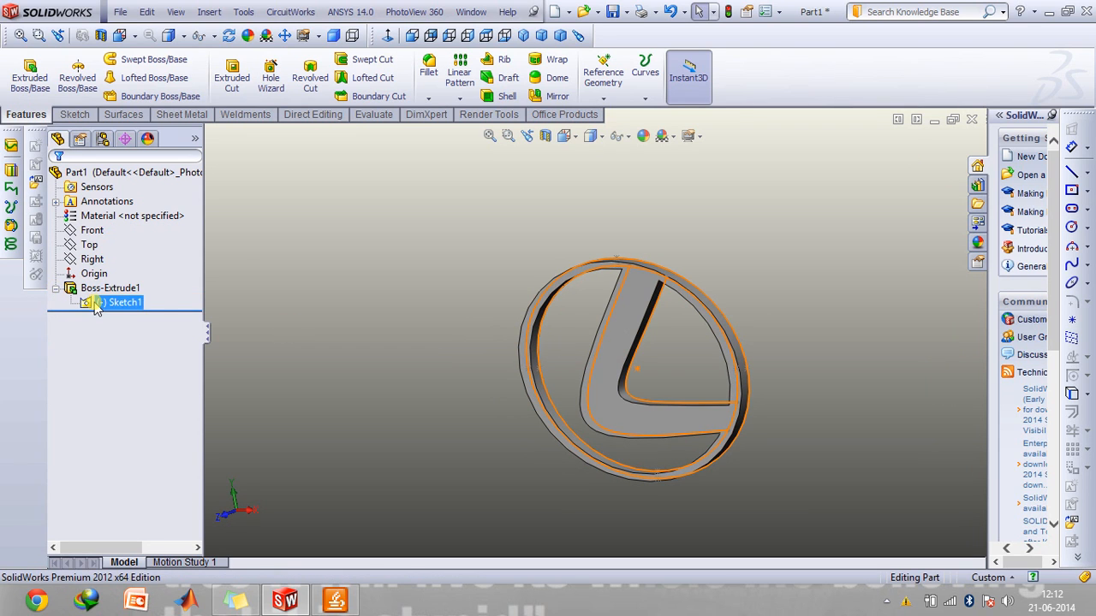
Step: Show the Porsche 911 assembly's side-view reference picture and the car component's options
click(411, 346)
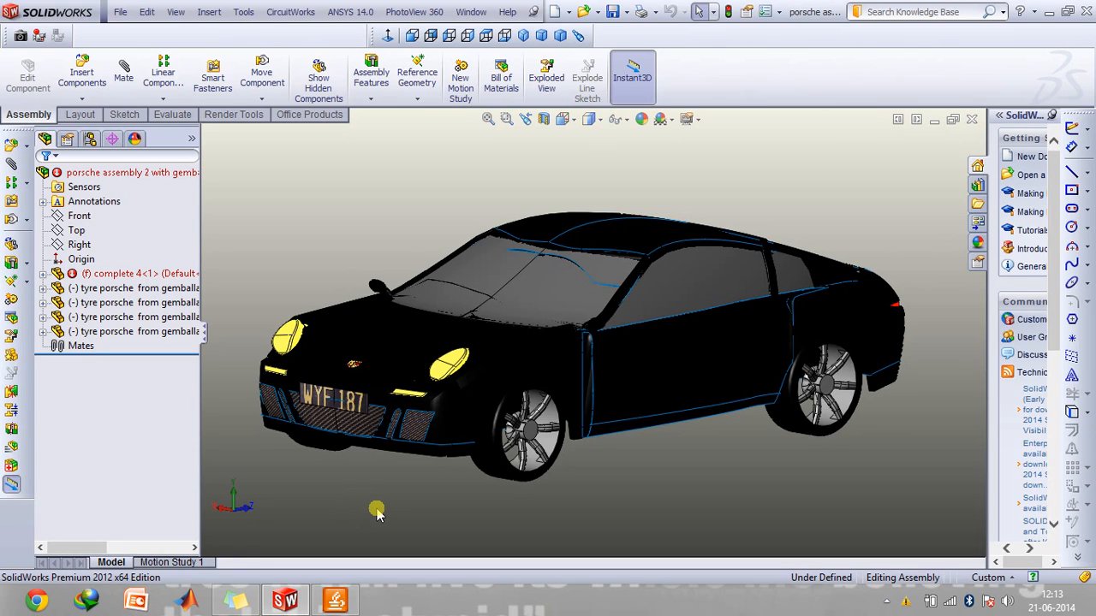
mouse_move(288, 242)
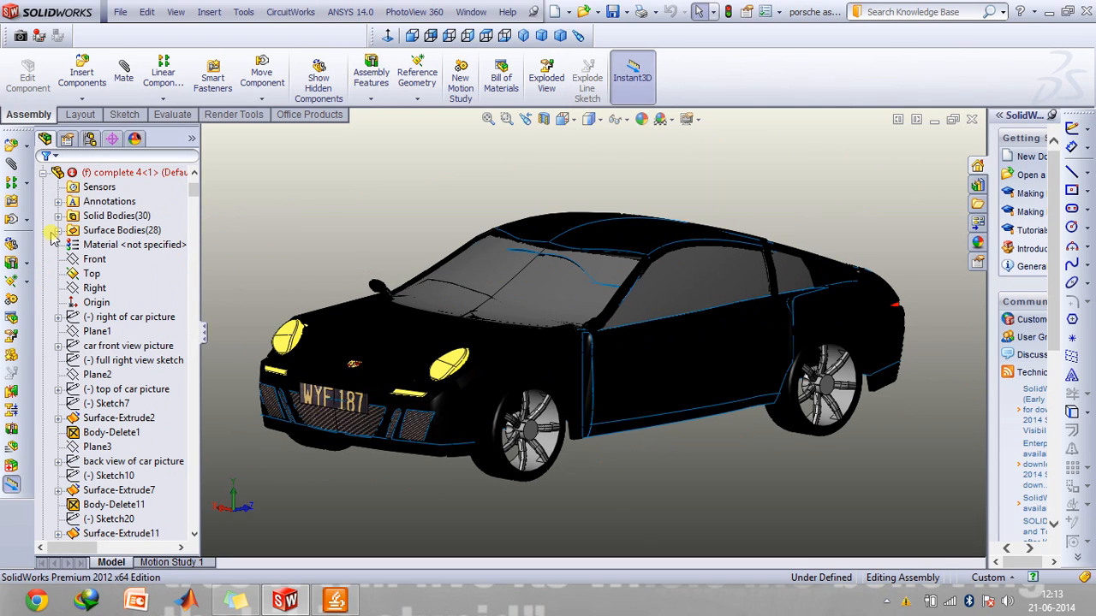
click(59, 316)
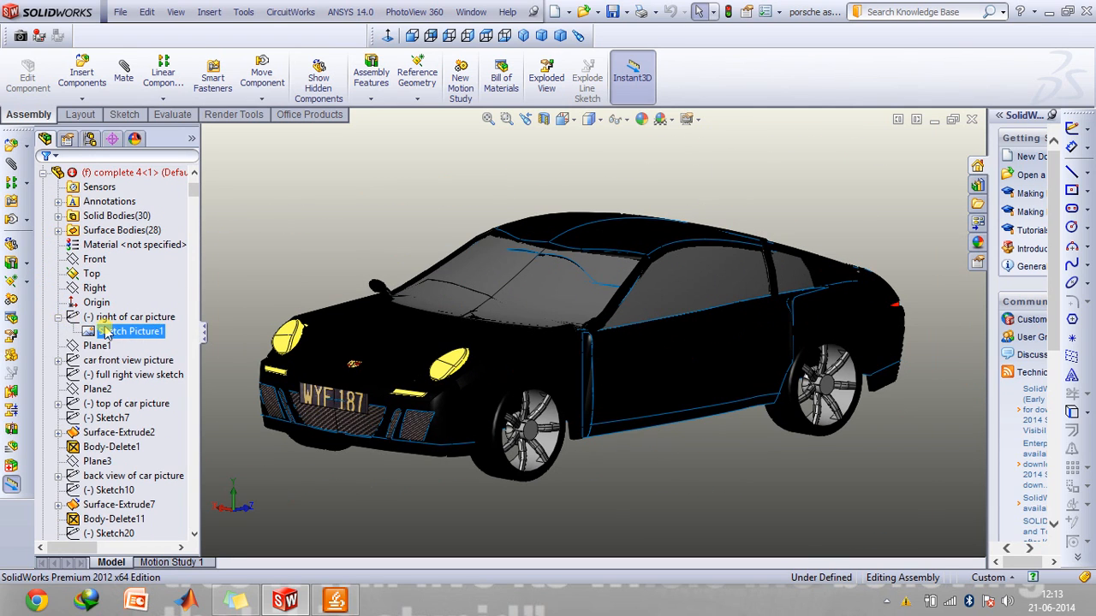
right_click(133, 332)
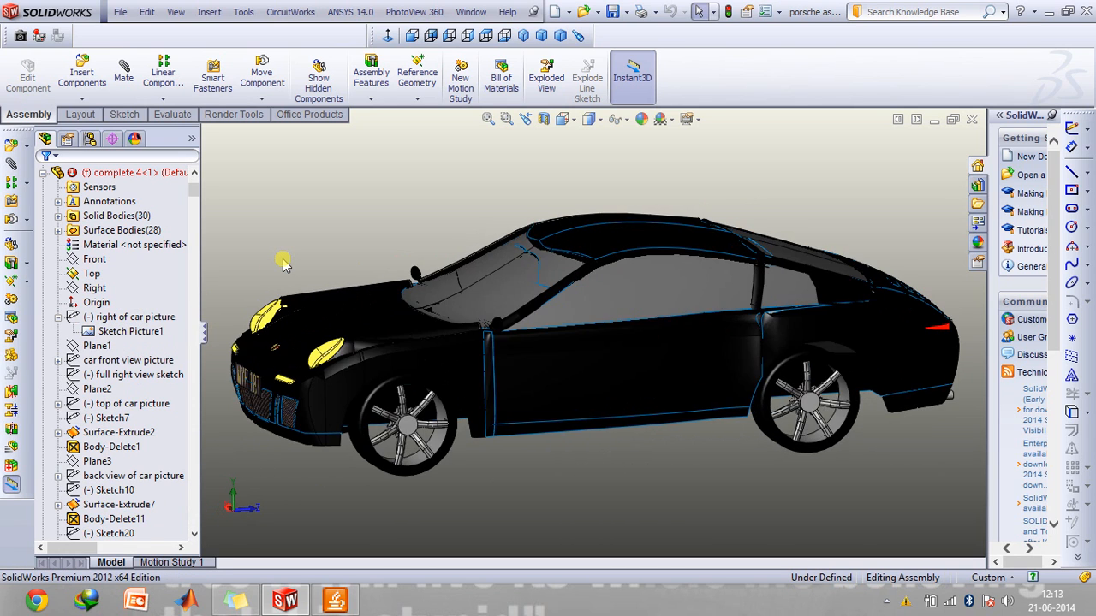
click(132, 332)
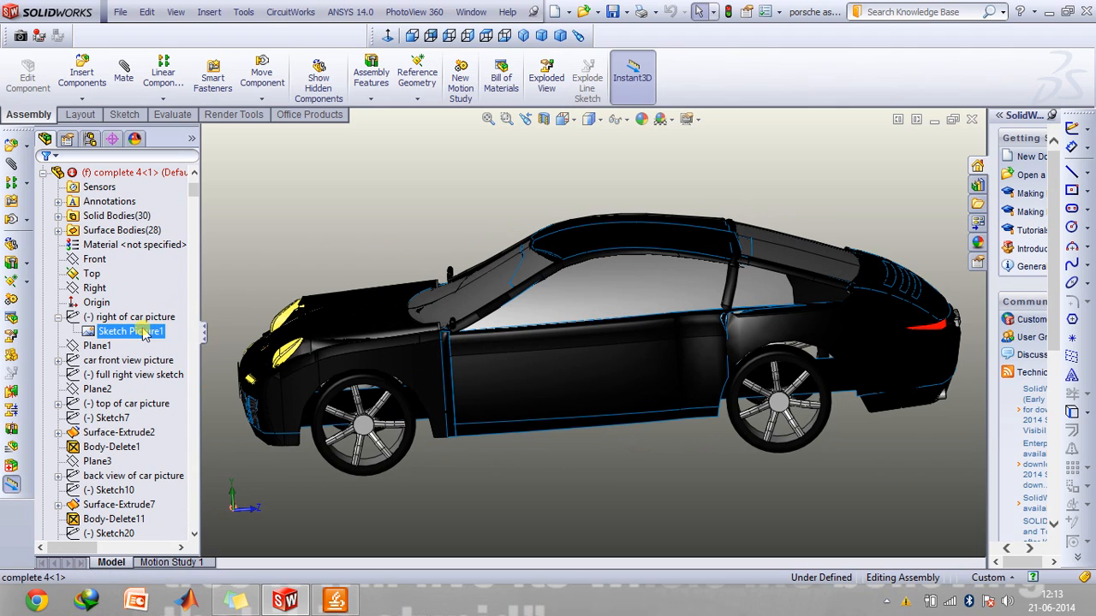
right_click(119, 332)
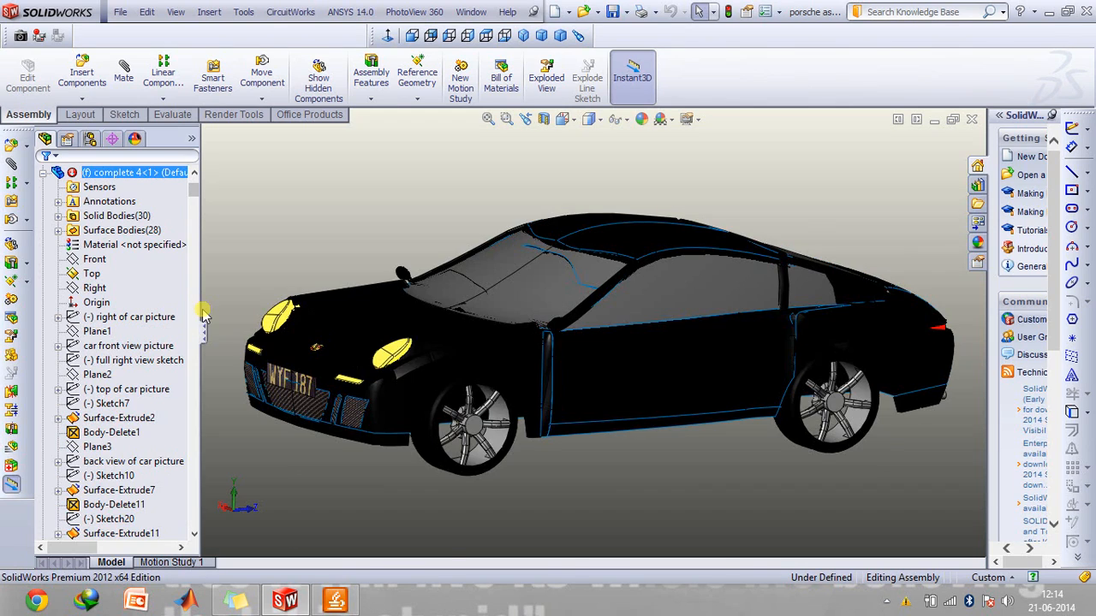
right_click(134, 317)
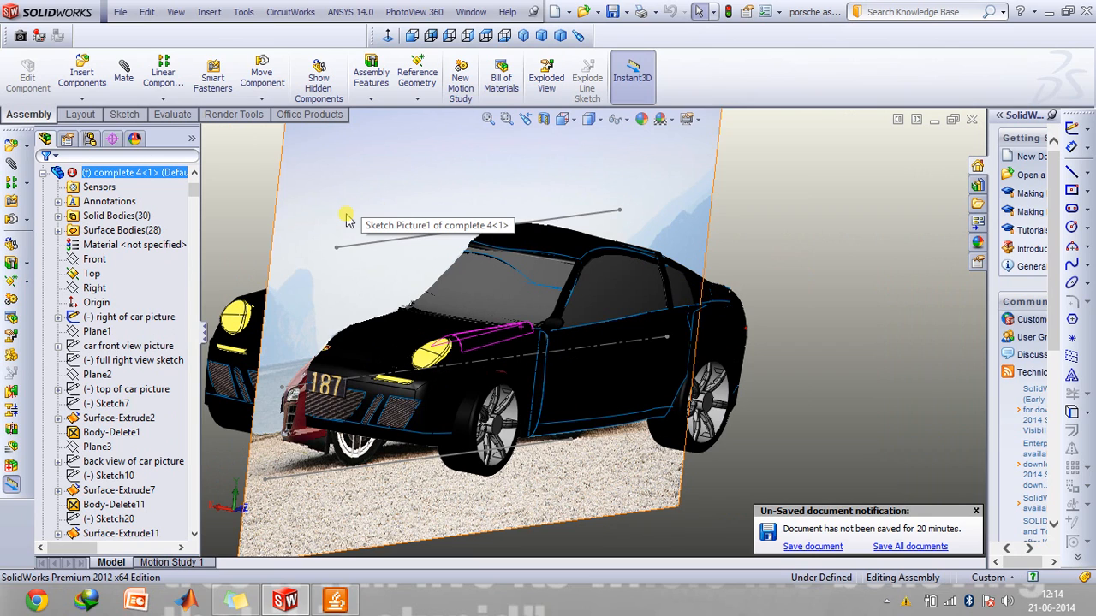
mouse_move(305, 425)
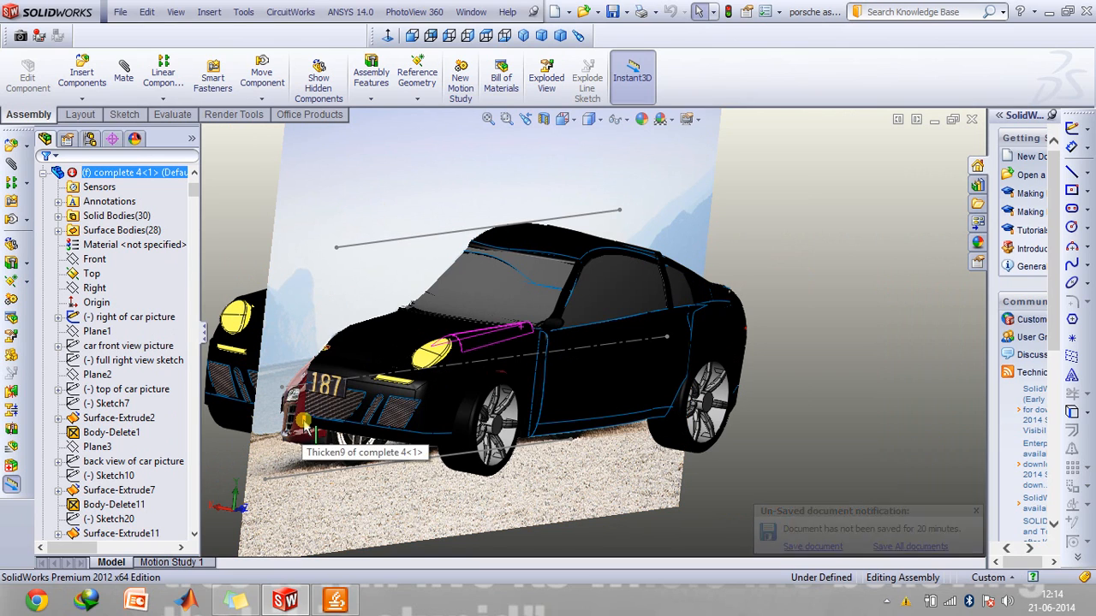
Step: Show the front-view and top-view Porsche reference photos from the feature tree
click(129, 346)
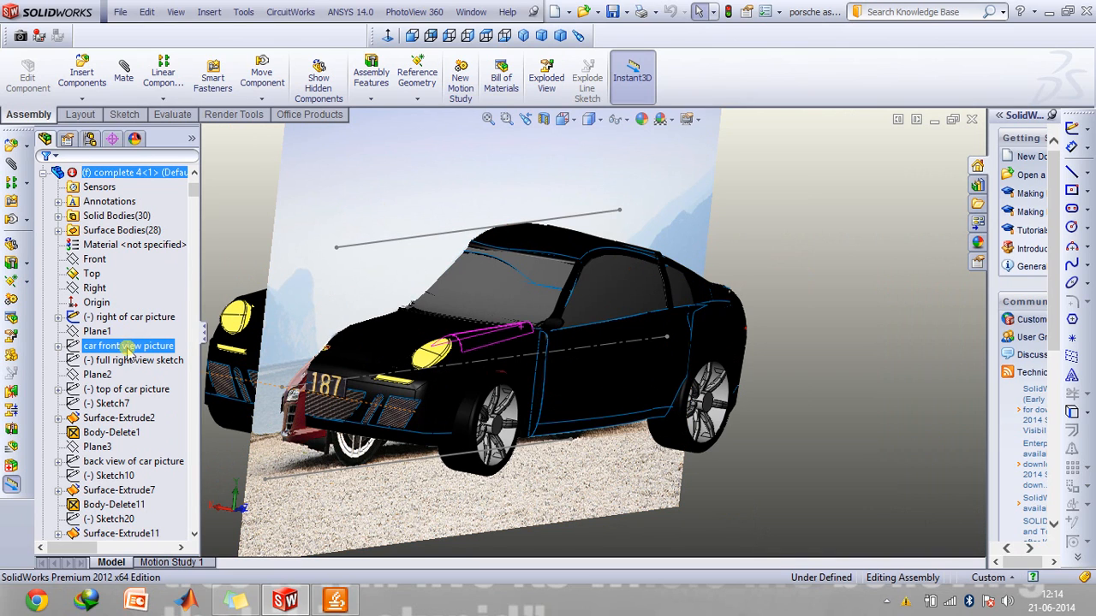
right_click(128, 346)
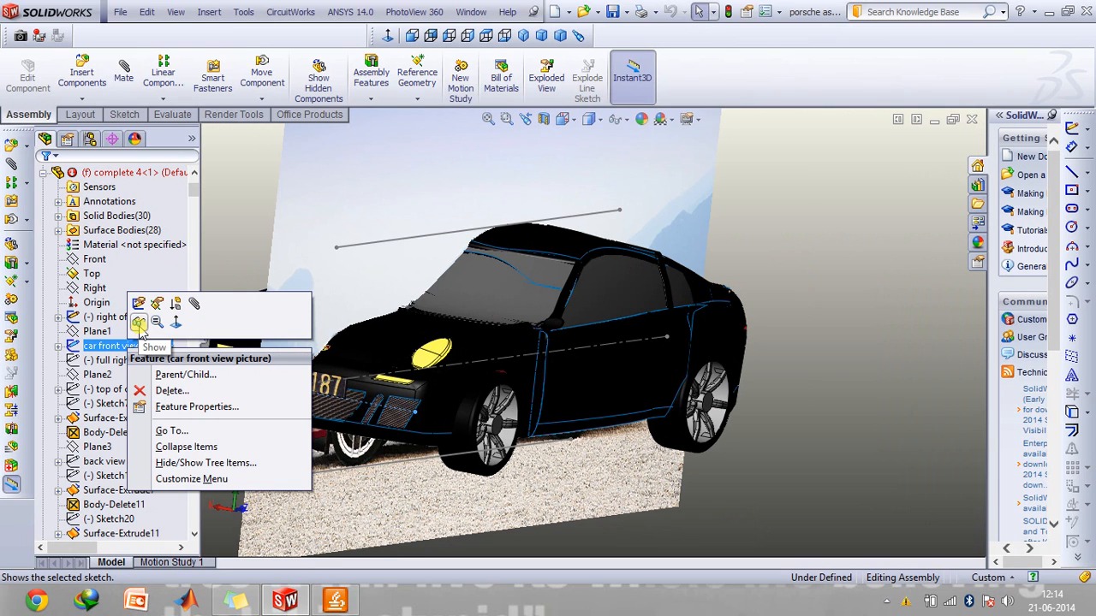
click(154, 346)
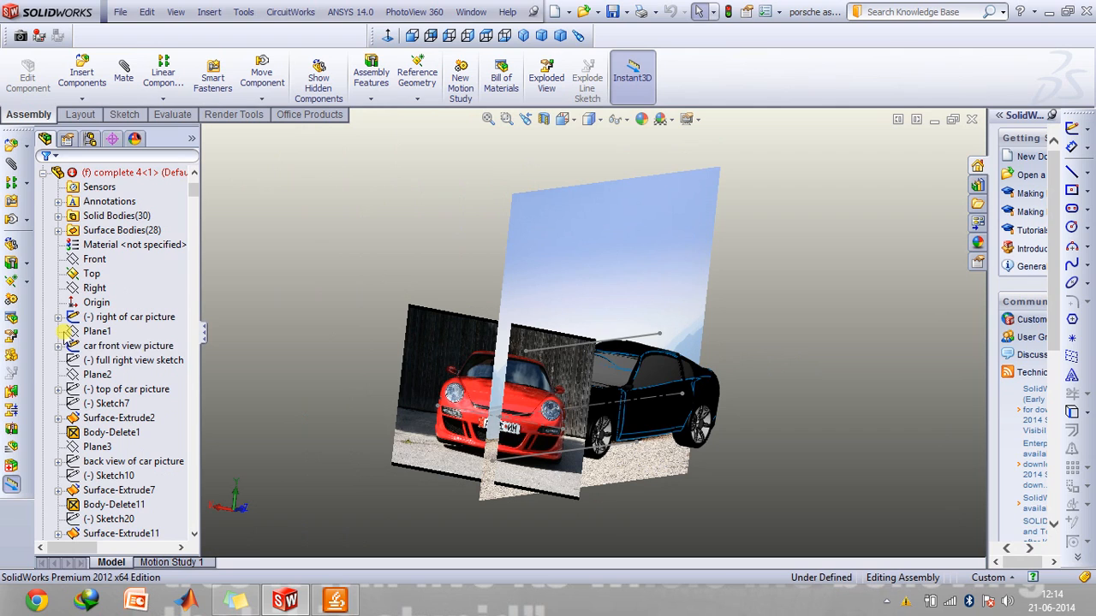
right_click(130, 389)
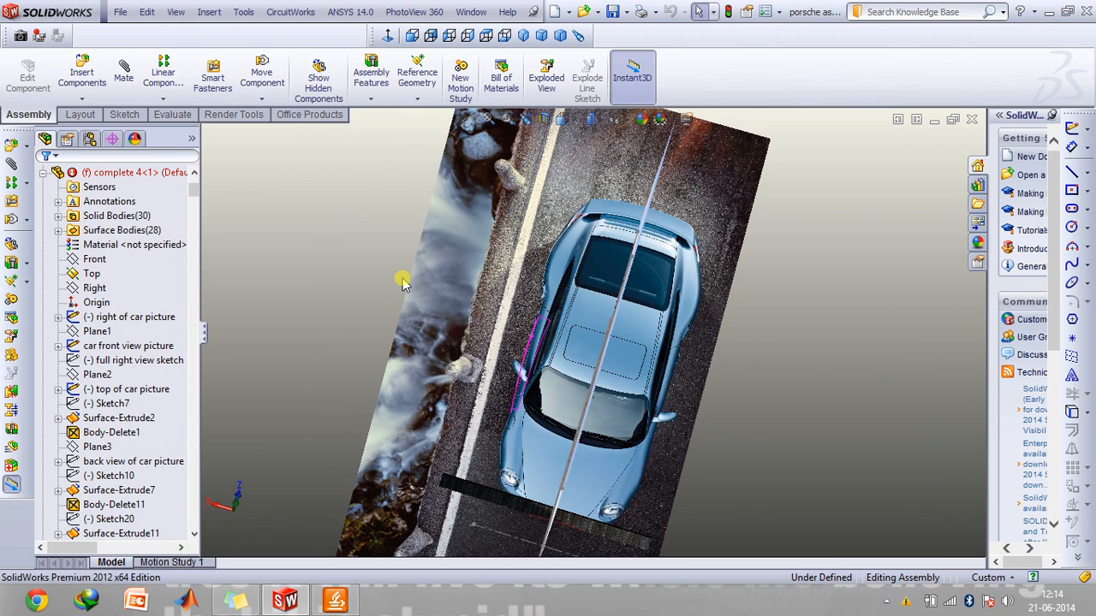
mouse_move(717, 421)
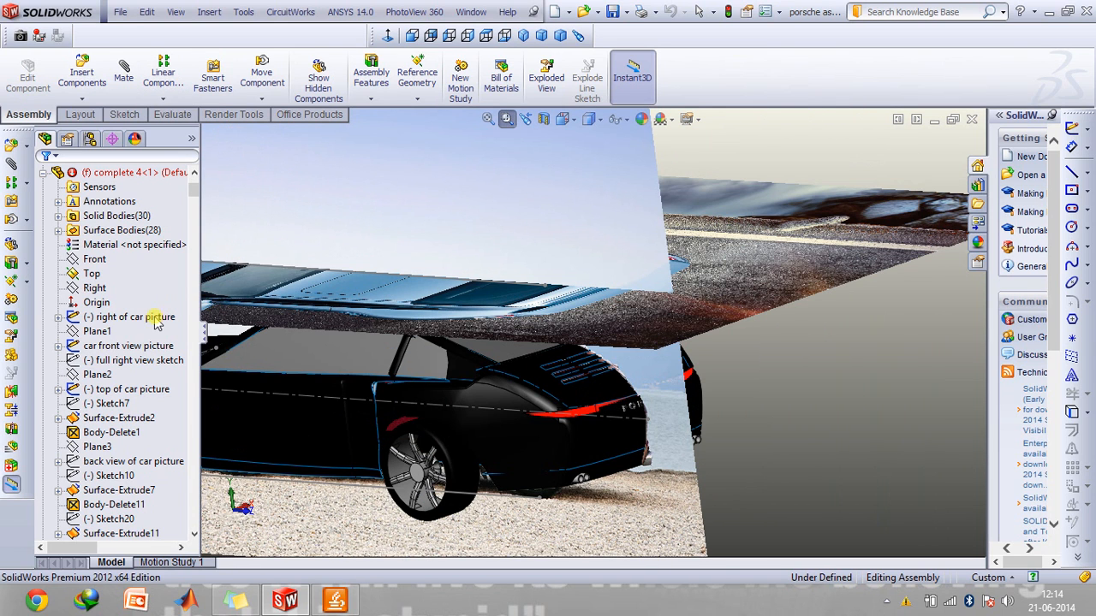
Step: Hide the reference photos and orbit the black Porsche to a three-quarter view
click(129, 389)
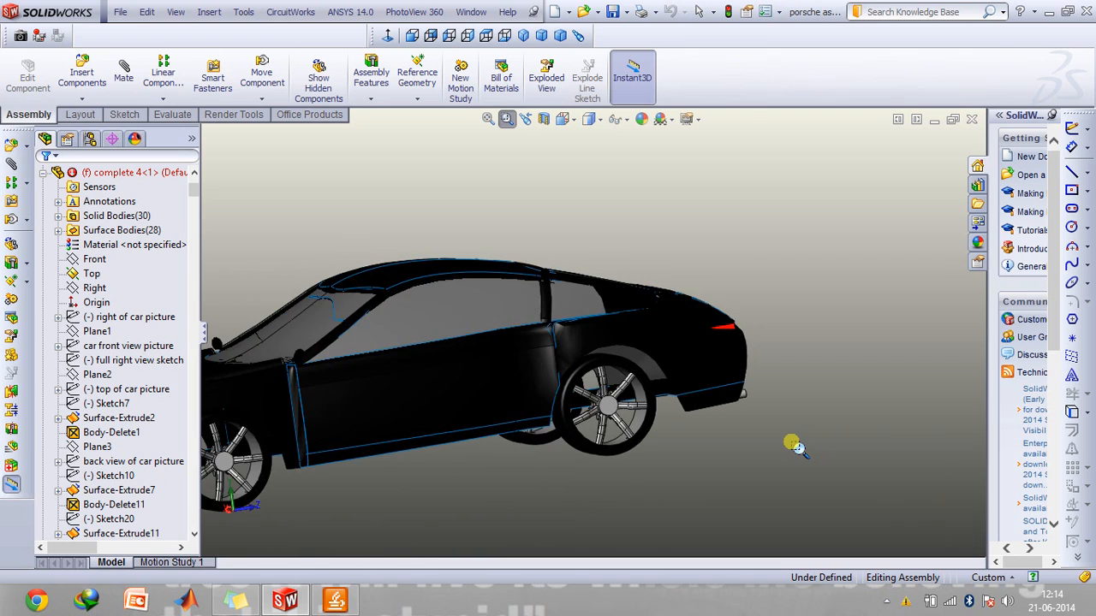
drag(514, 386, 600, 343)
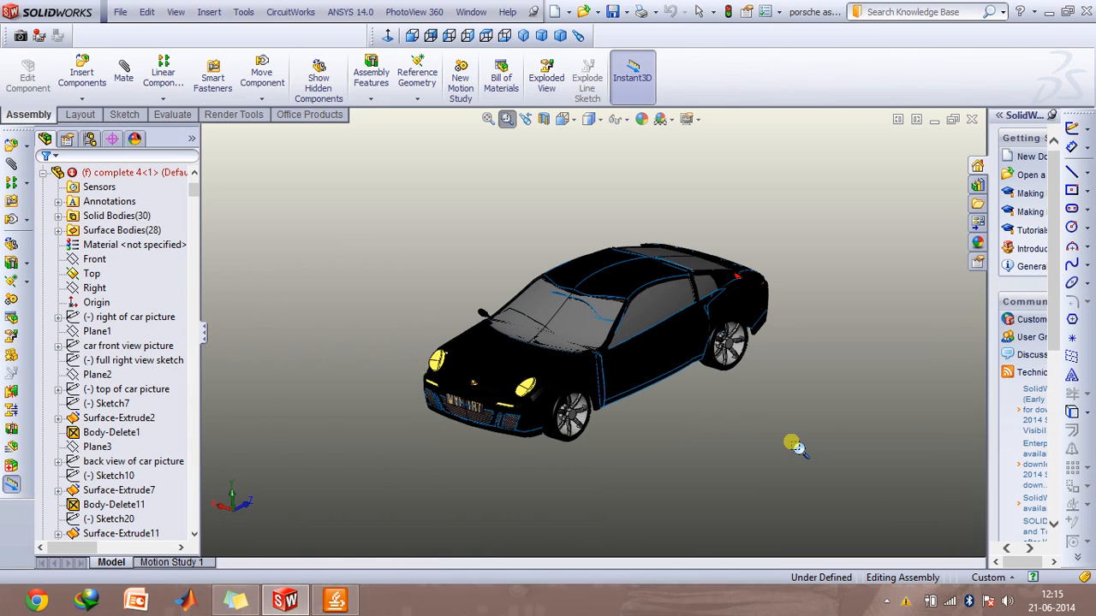